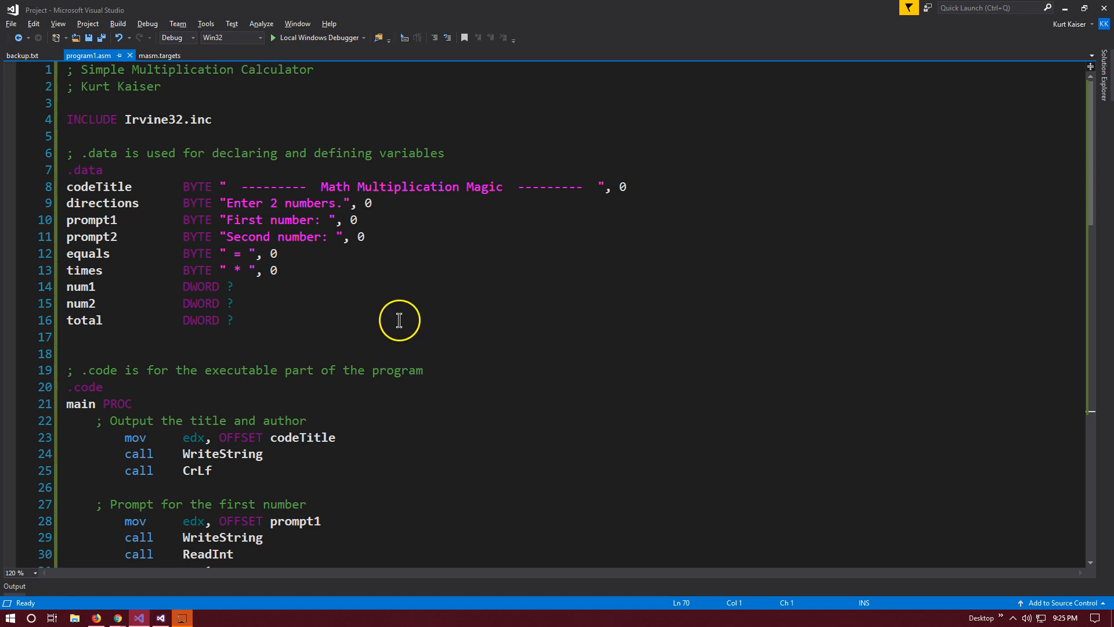
mouse_move(321, 320)
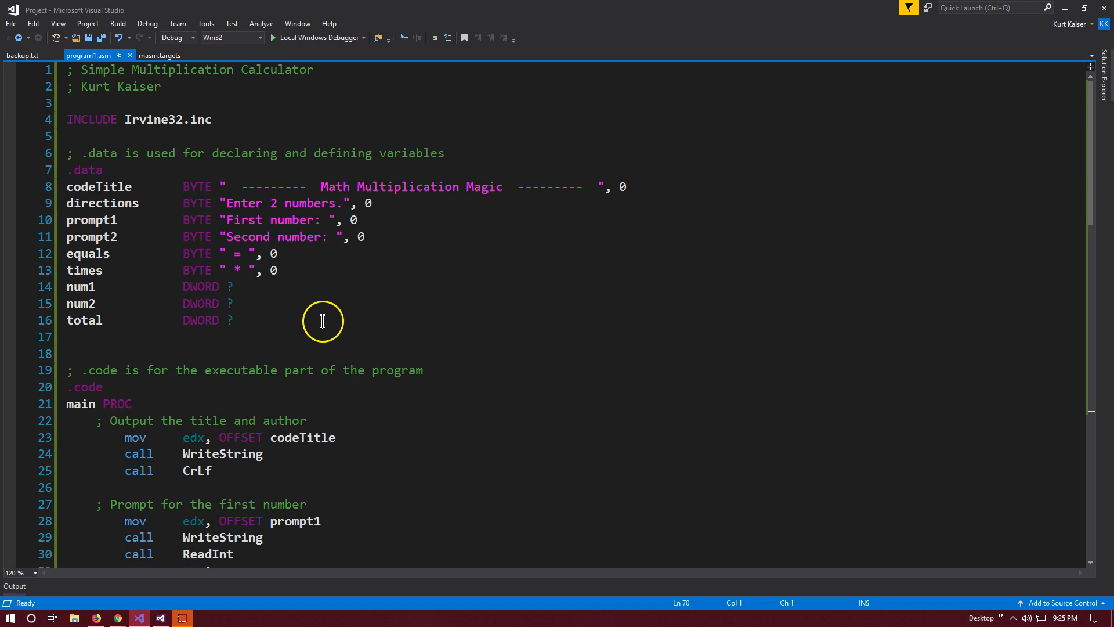
mouse_move(145, 212)
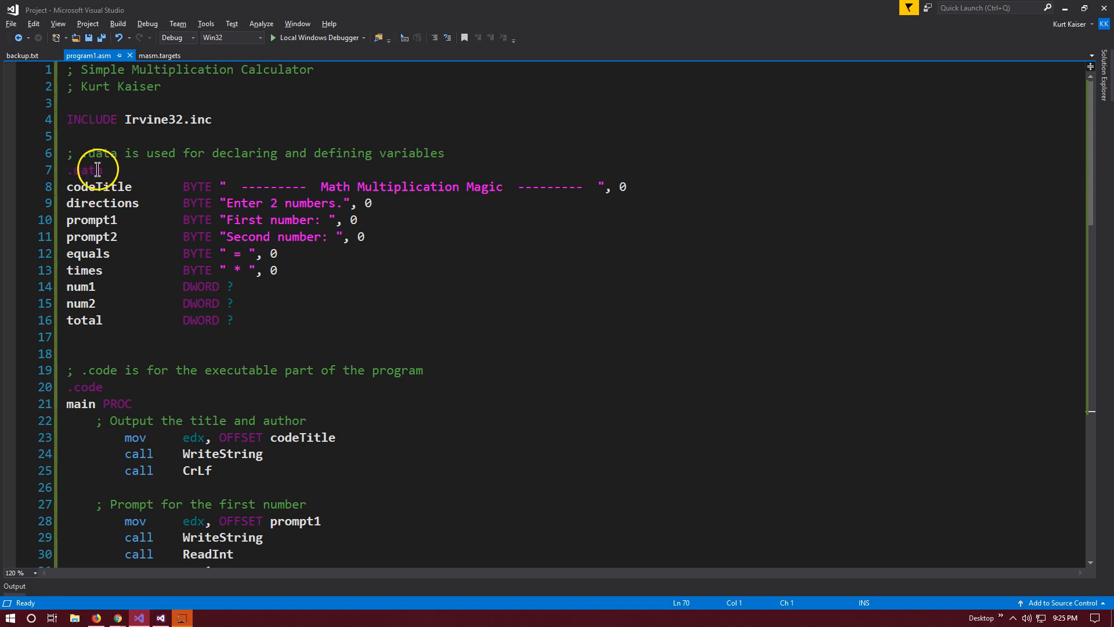
mouse_move(97, 187)
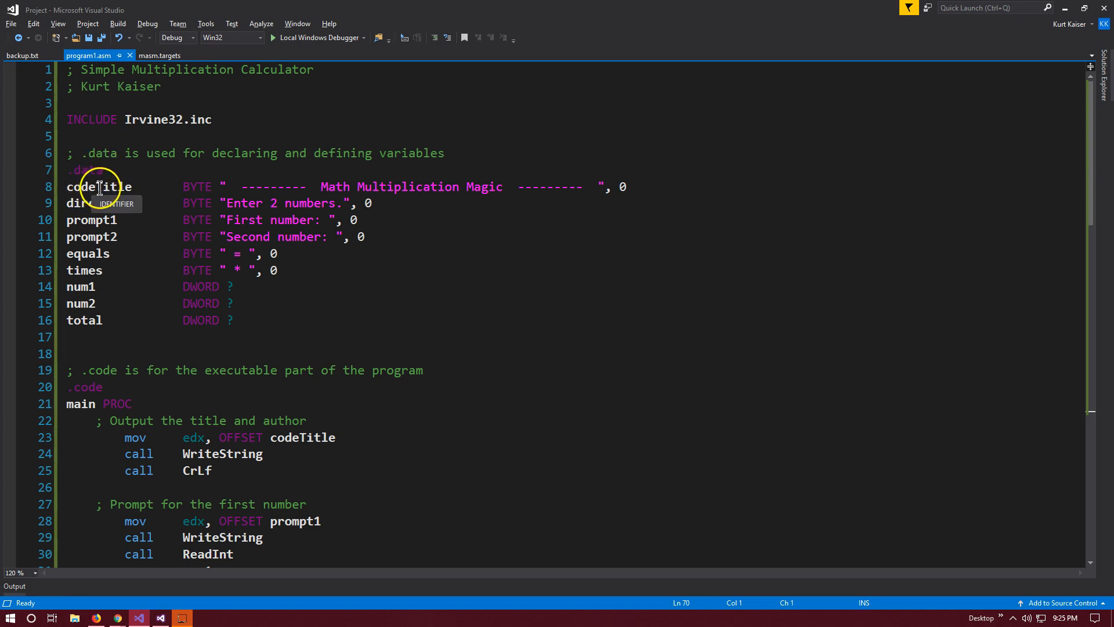
mouse_move(100, 236)
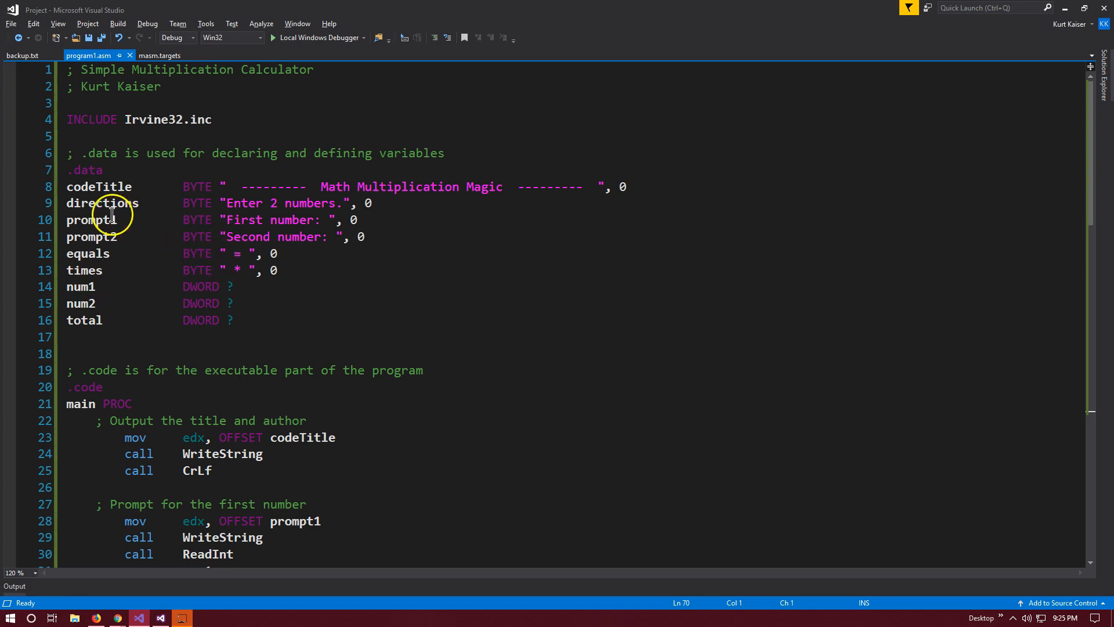
mouse_move(334, 202)
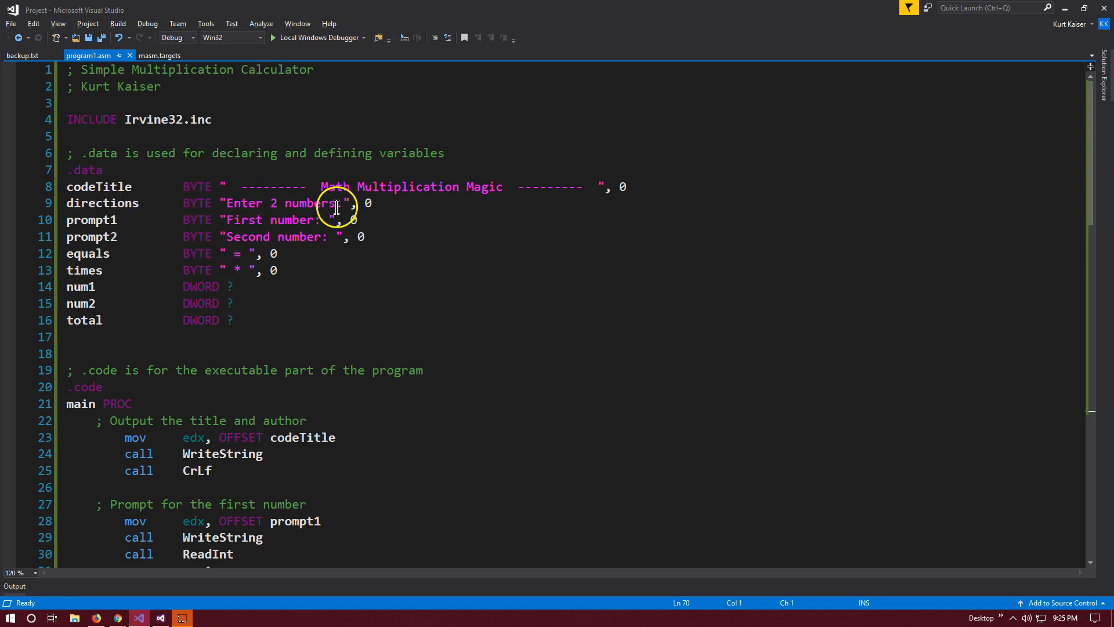
mouse_move(362, 207)
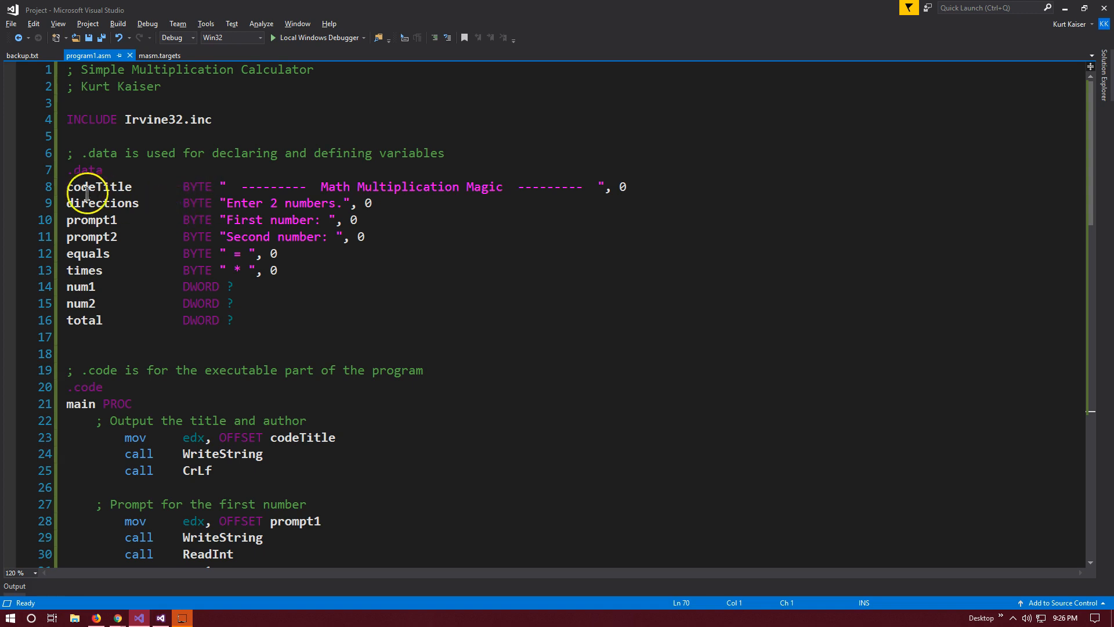
mouse_move(91, 254)
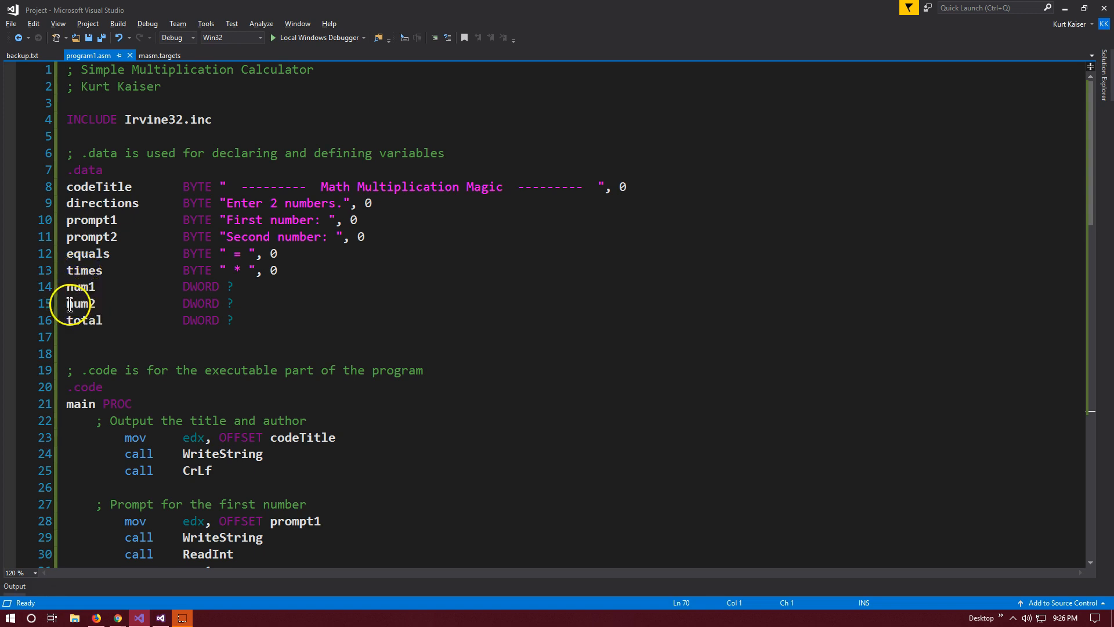
mouse_move(70, 303)
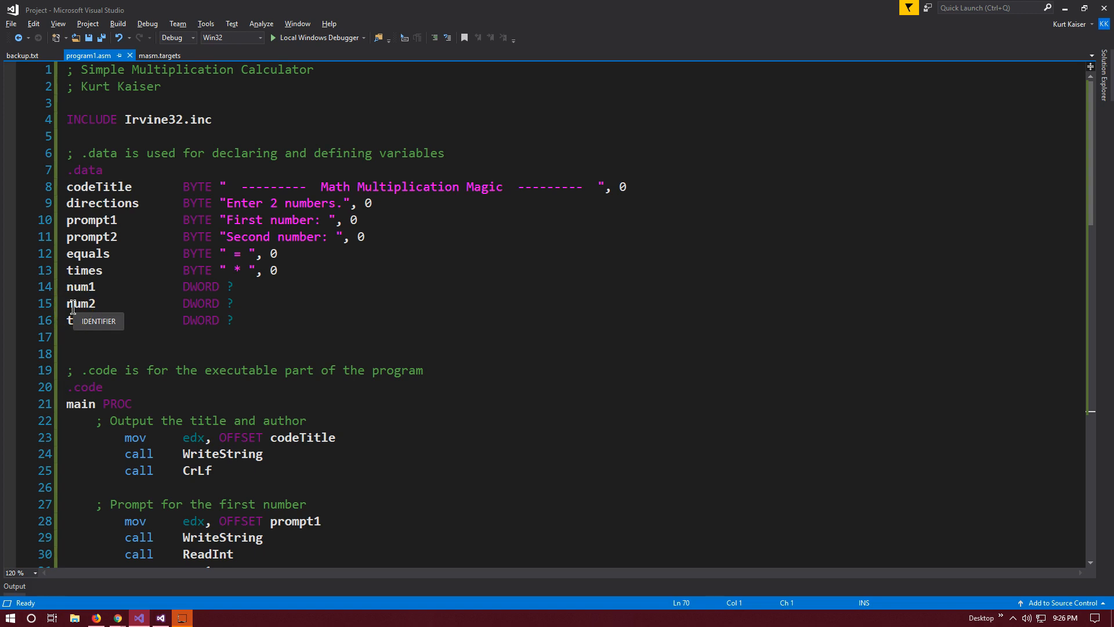
Finish the 'total' comment and scroll down program1.asm to the main procedure declaration.
type("otal")
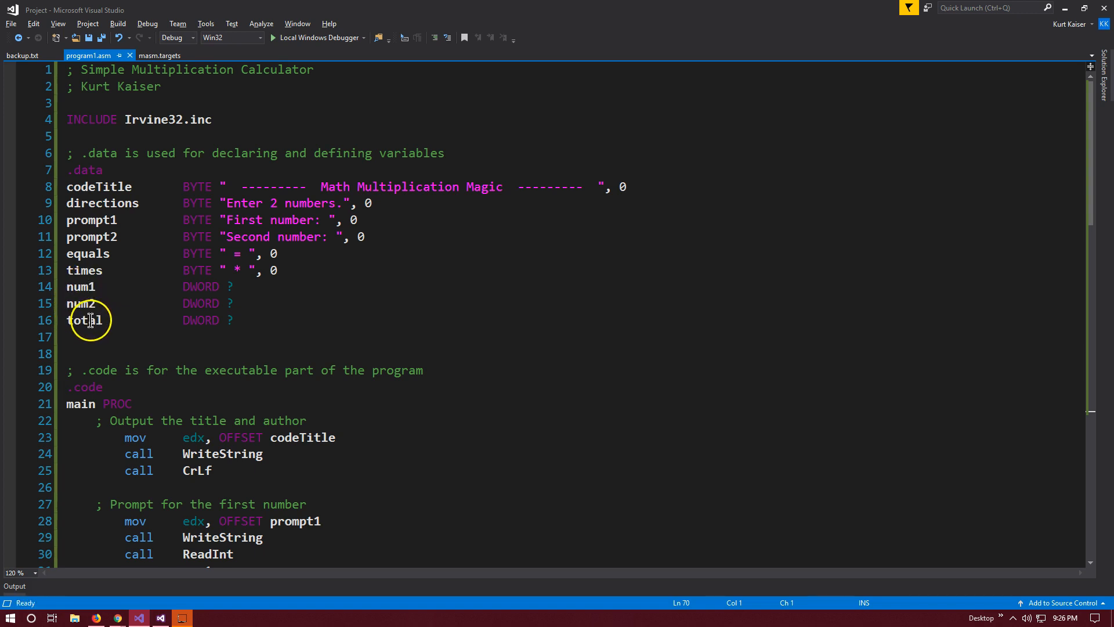
mouse_move(84, 324)
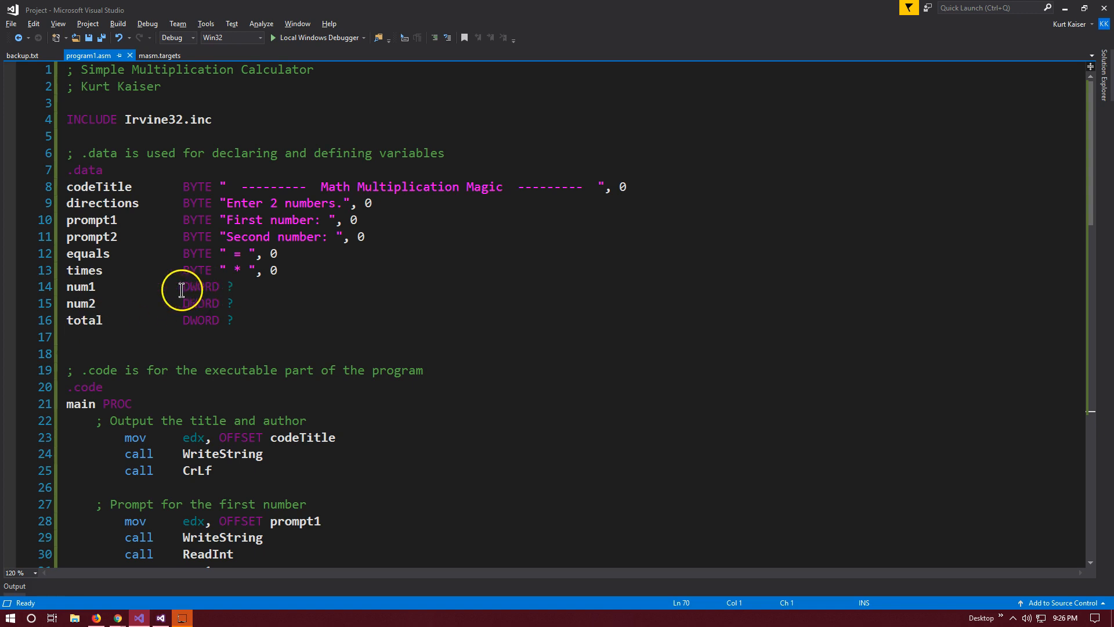
mouse_move(194, 303)
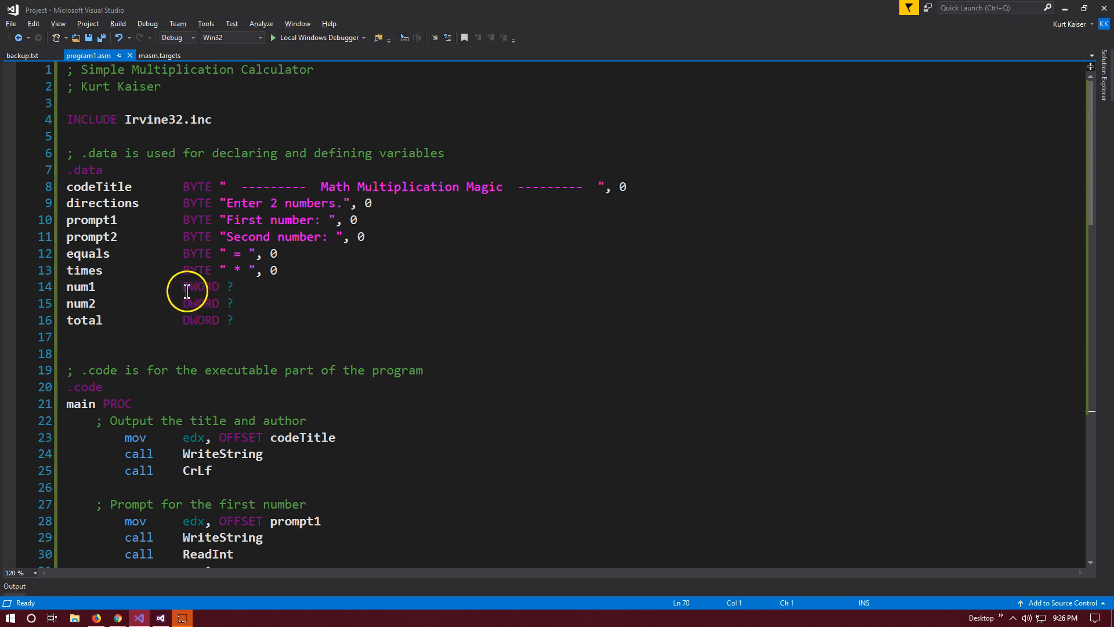
mouse_move(158, 278)
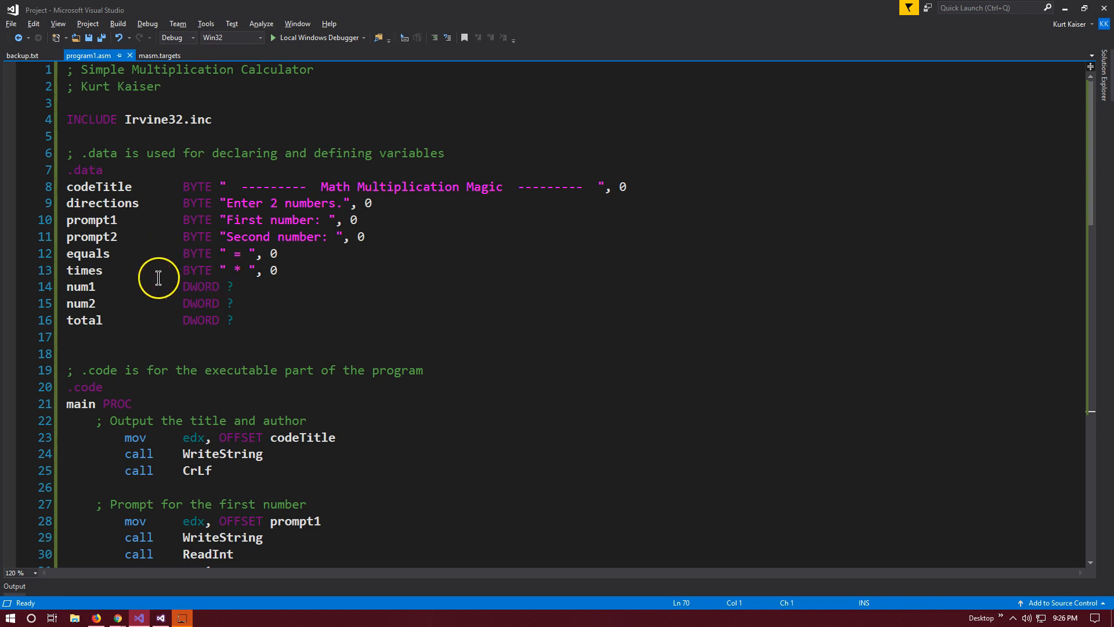
scroll("down", 3)
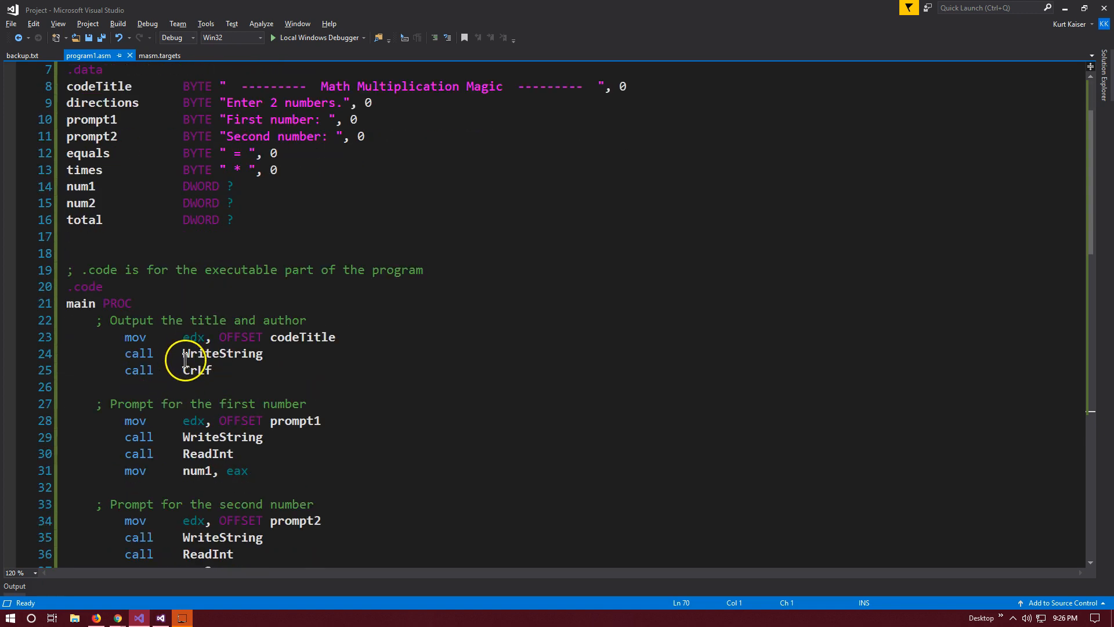
scroll("down", 3)
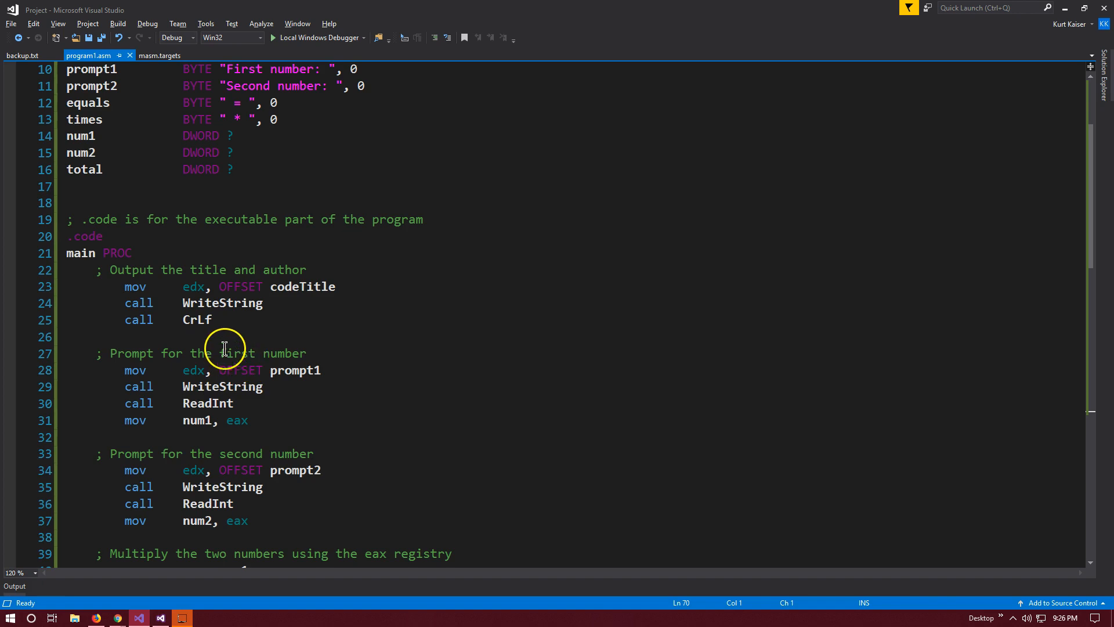
mouse_move(157, 287)
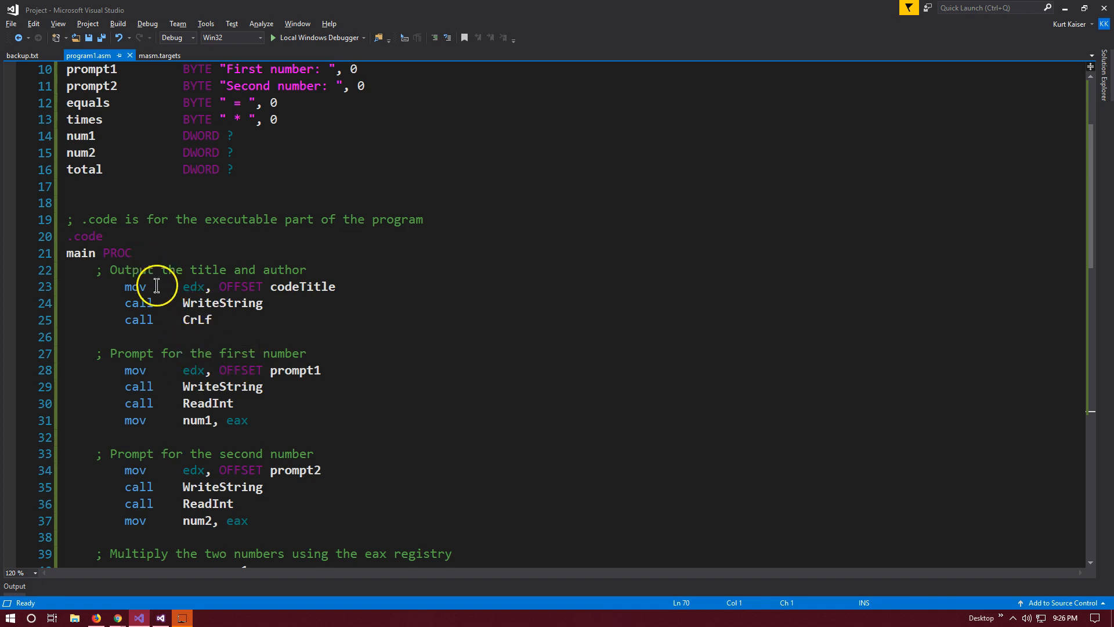
scroll("down", 3)
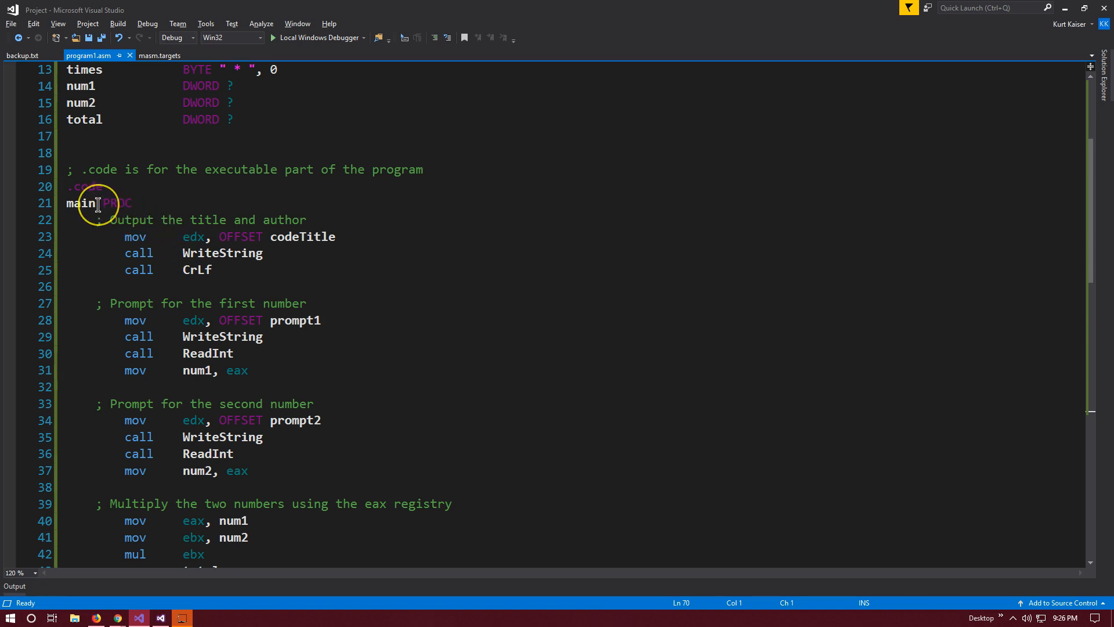
left_click(106, 203)
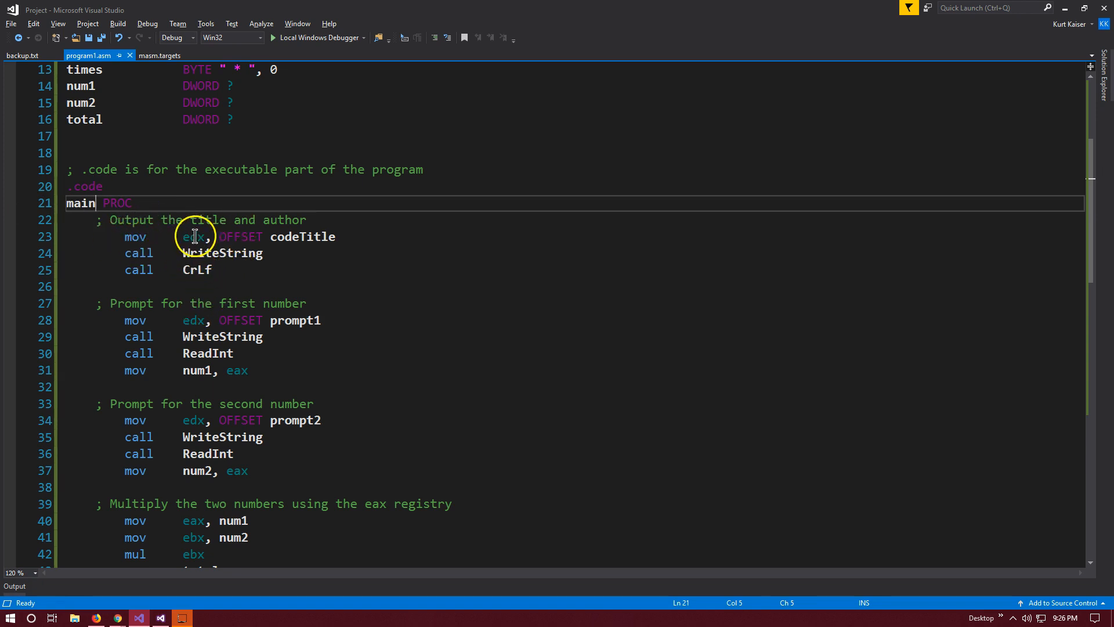
mouse_move(299, 280)
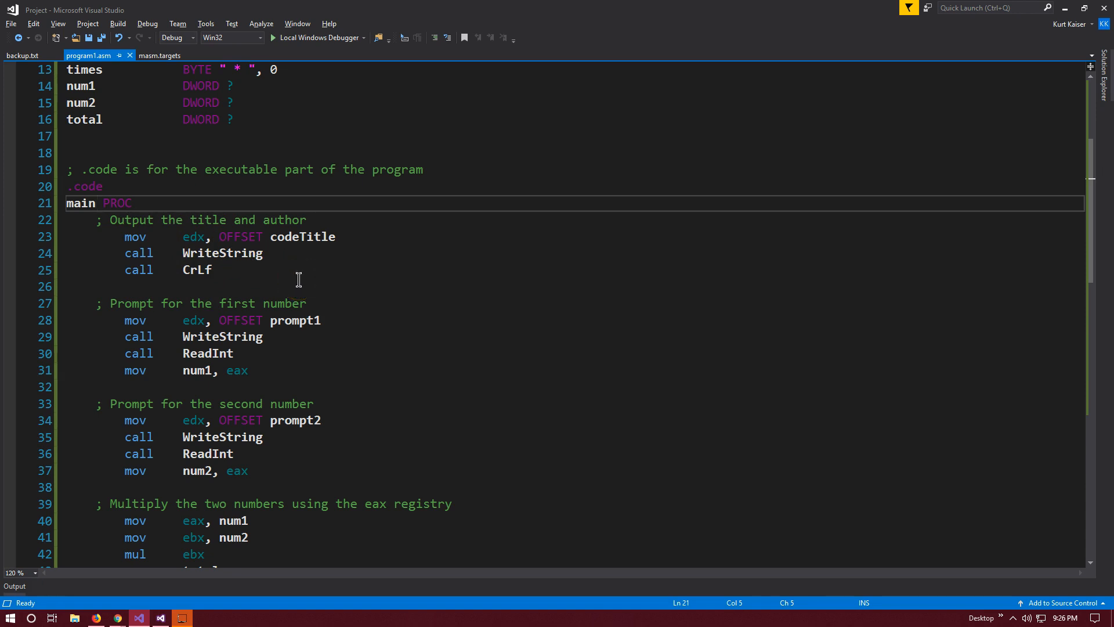
mouse_move(113, 77)
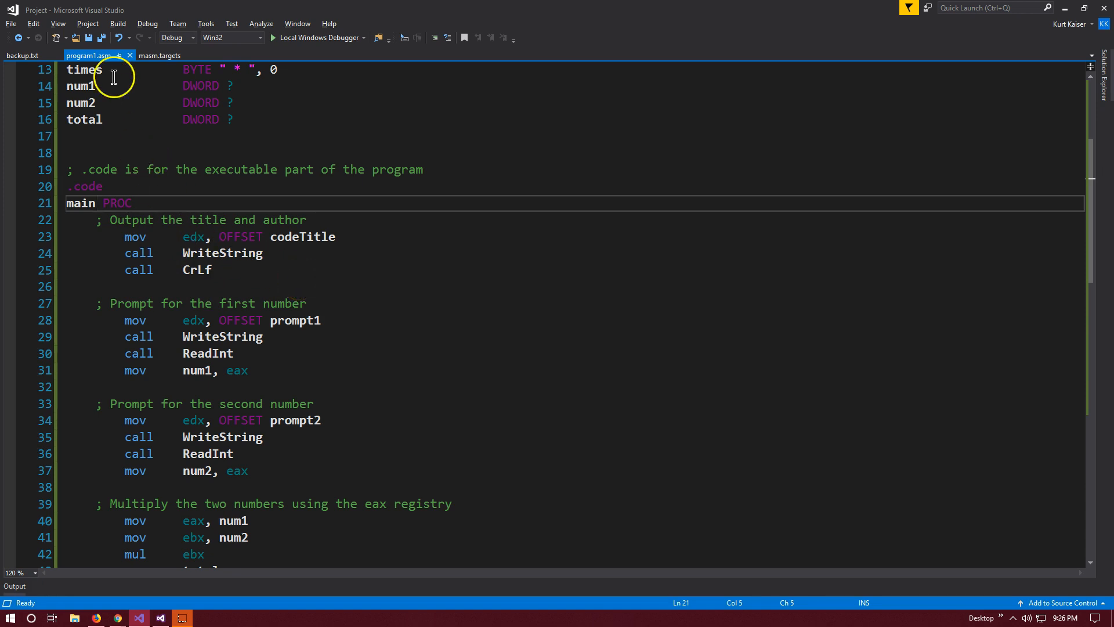
Run program1.asm without debugging and enter 7 and 3 so the console prints 7 * 3 = 21.
left_click(147, 23)
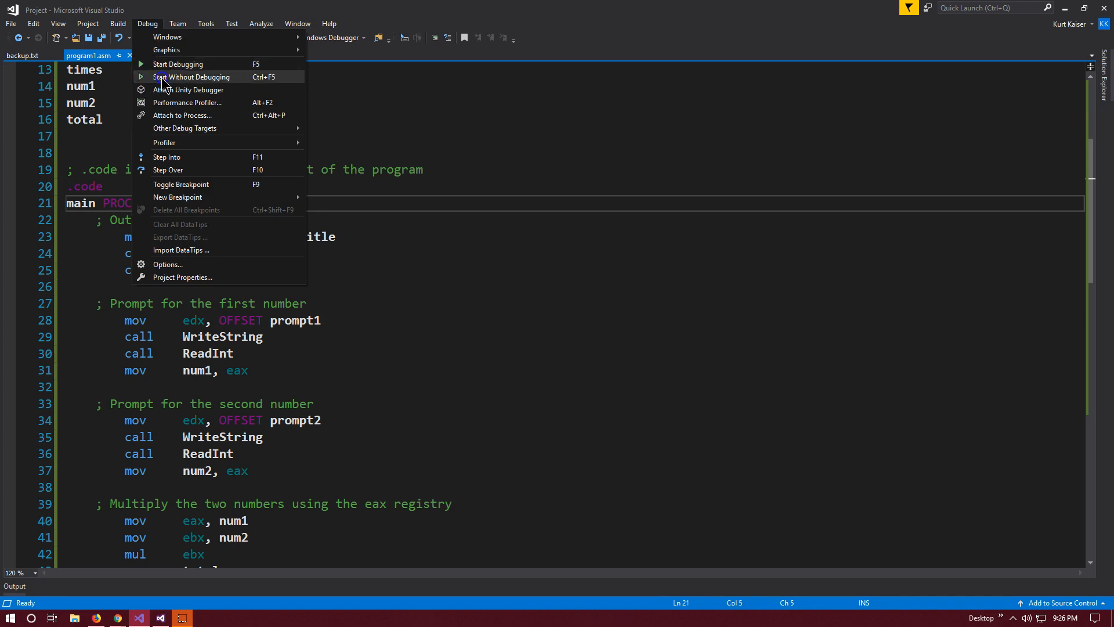
left_click(191, 77)
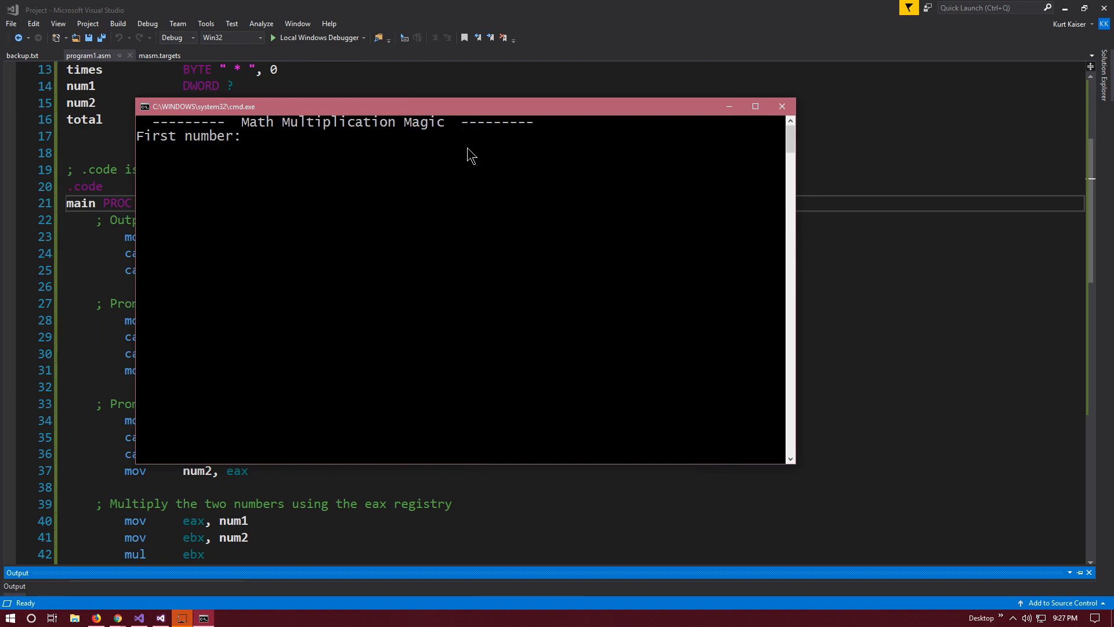
type("7")
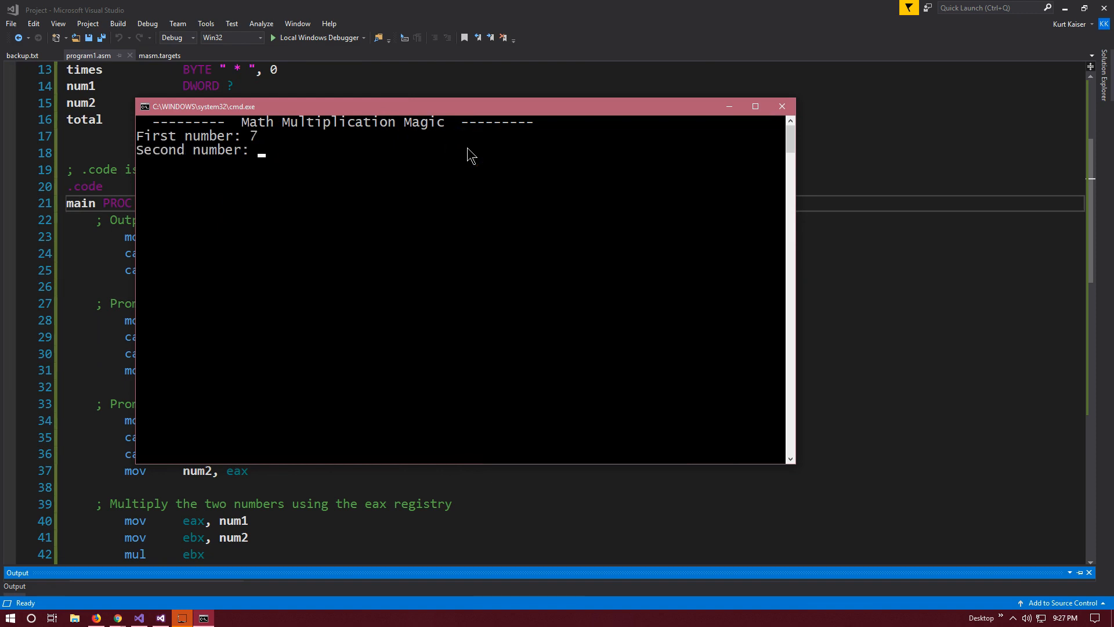
type("3")
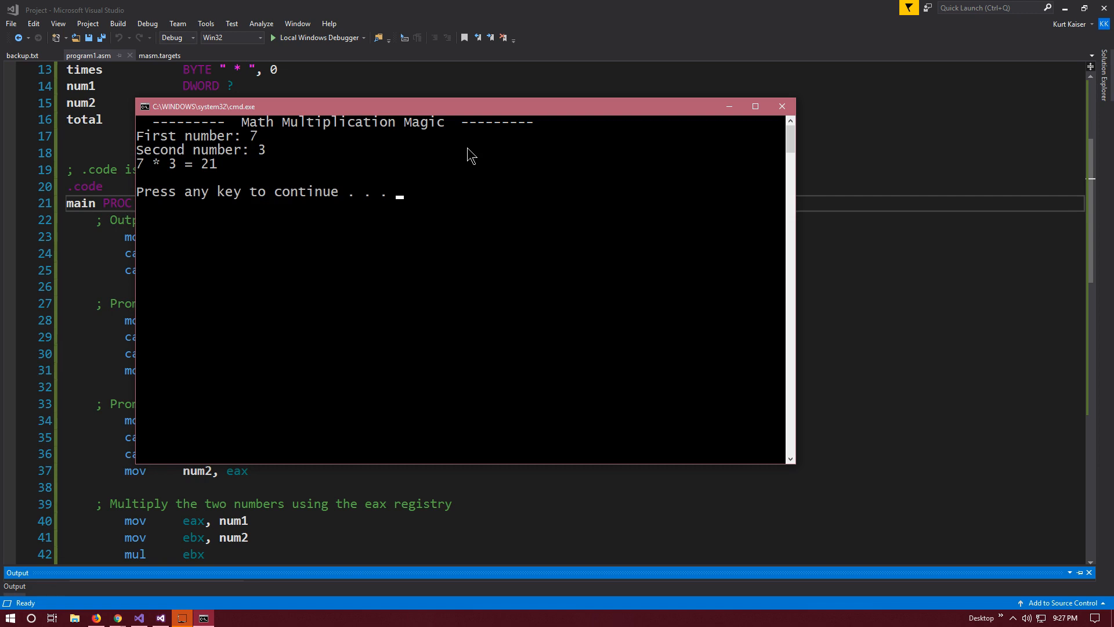
mouse_move(237, 164)
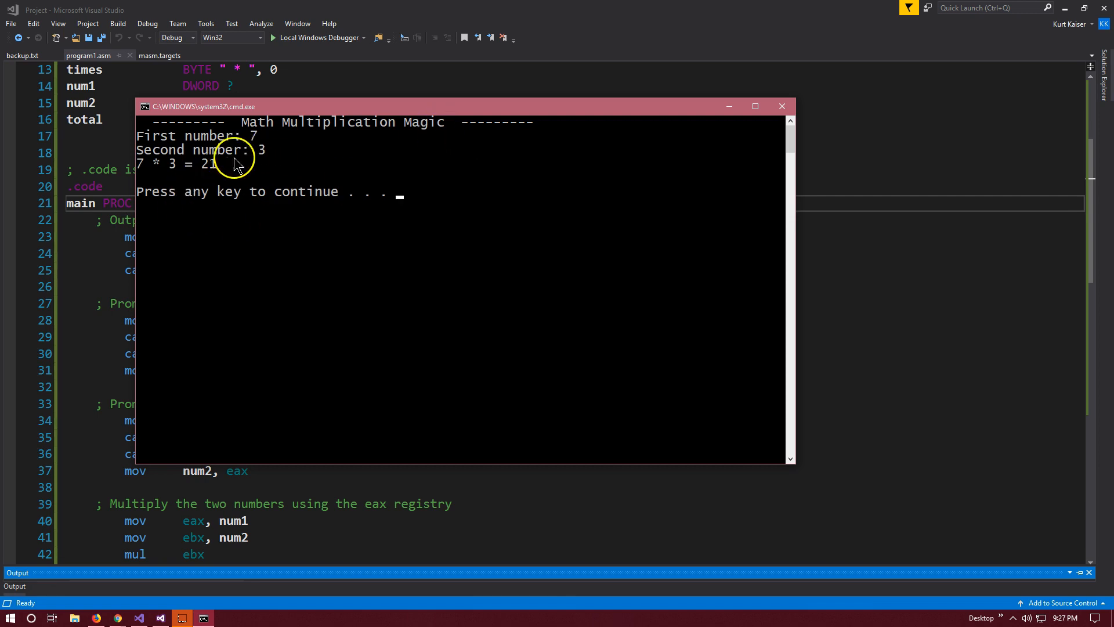
mouse_move(266, 151)
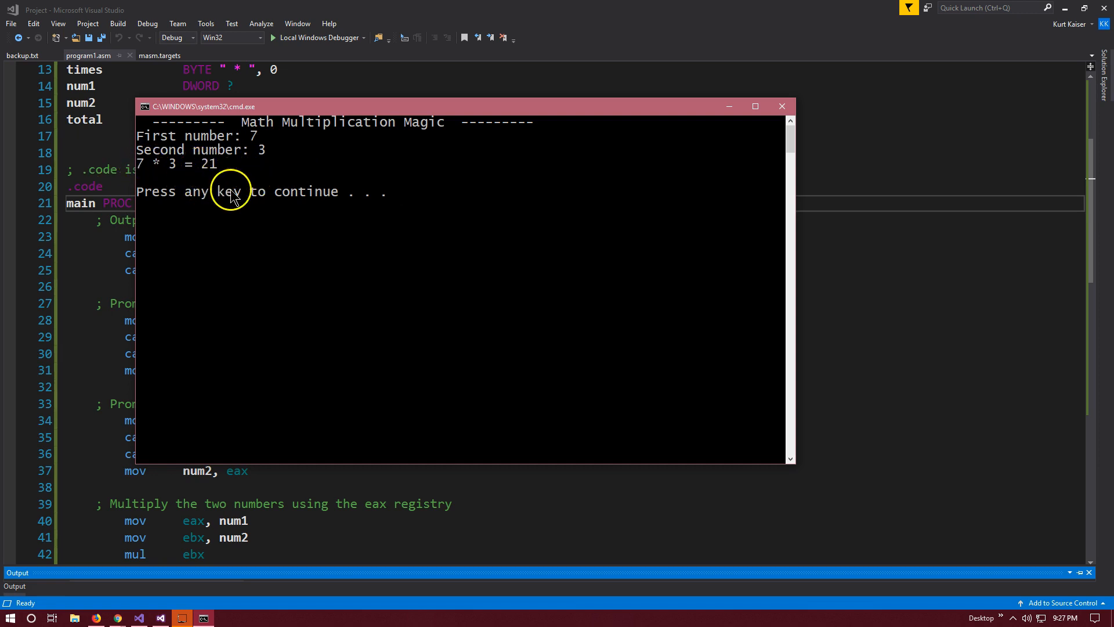
mouse_move(334, 224)
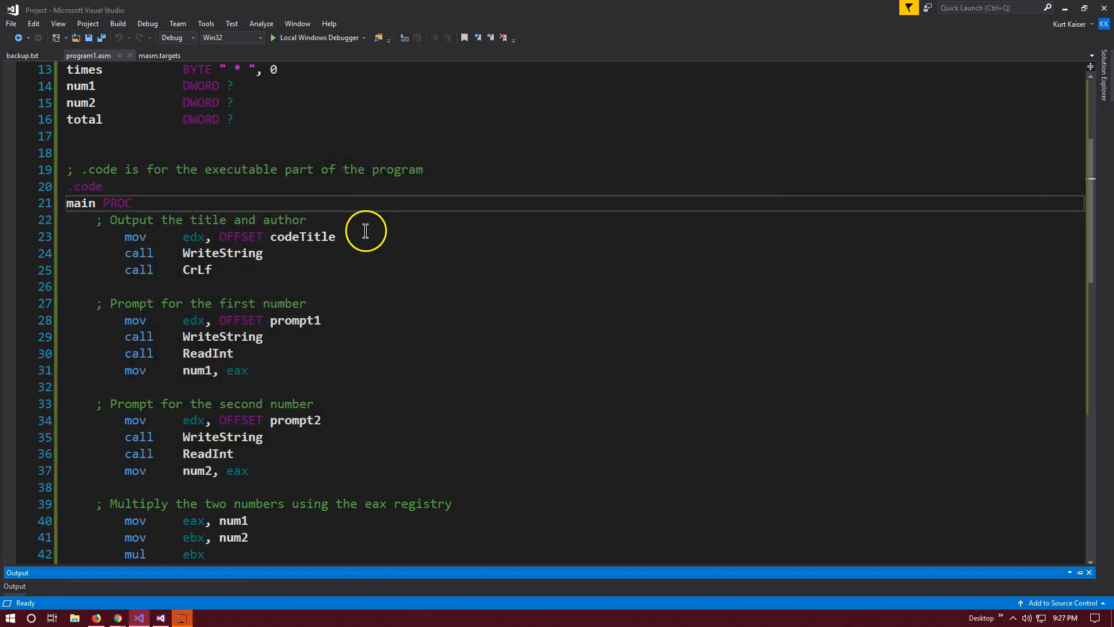
mouse_move(245, 236)
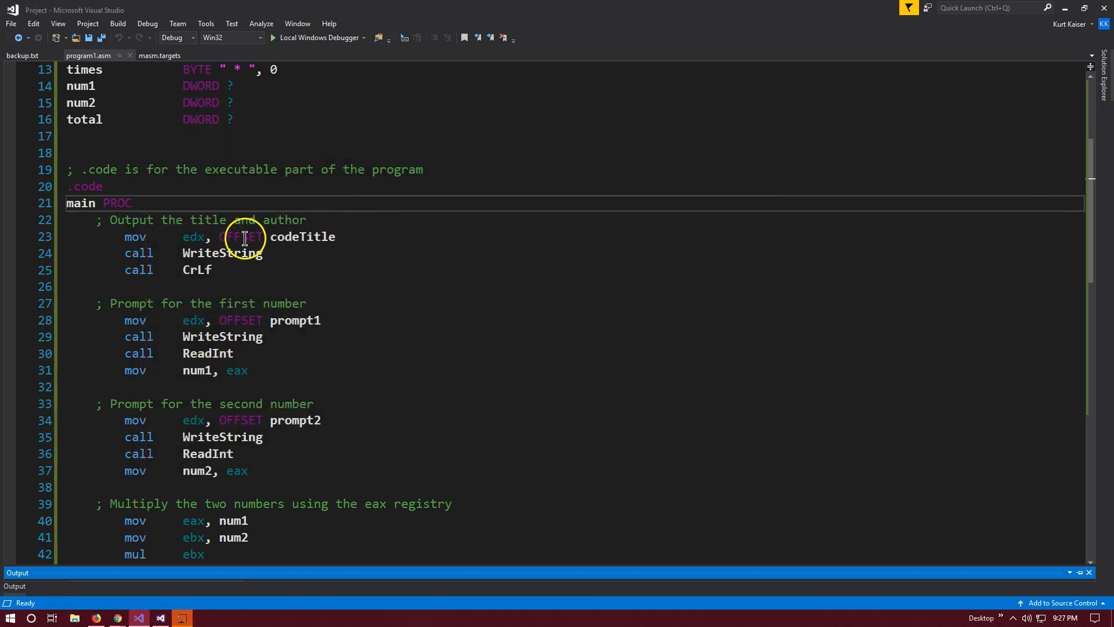
mouse_move(309, 236)
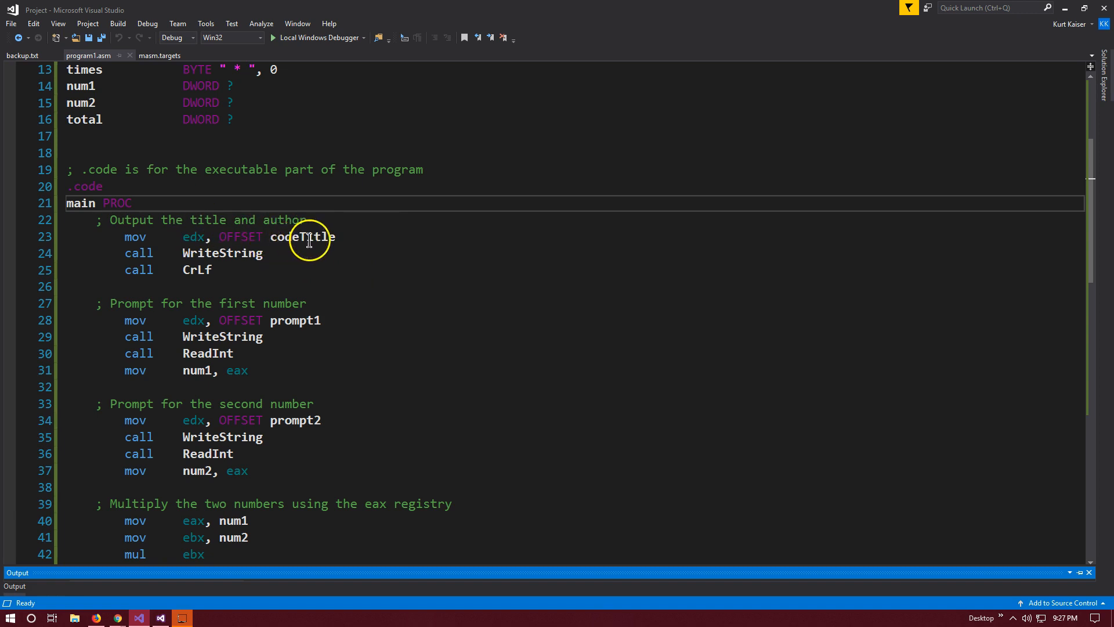
mouse_move(190, 236)
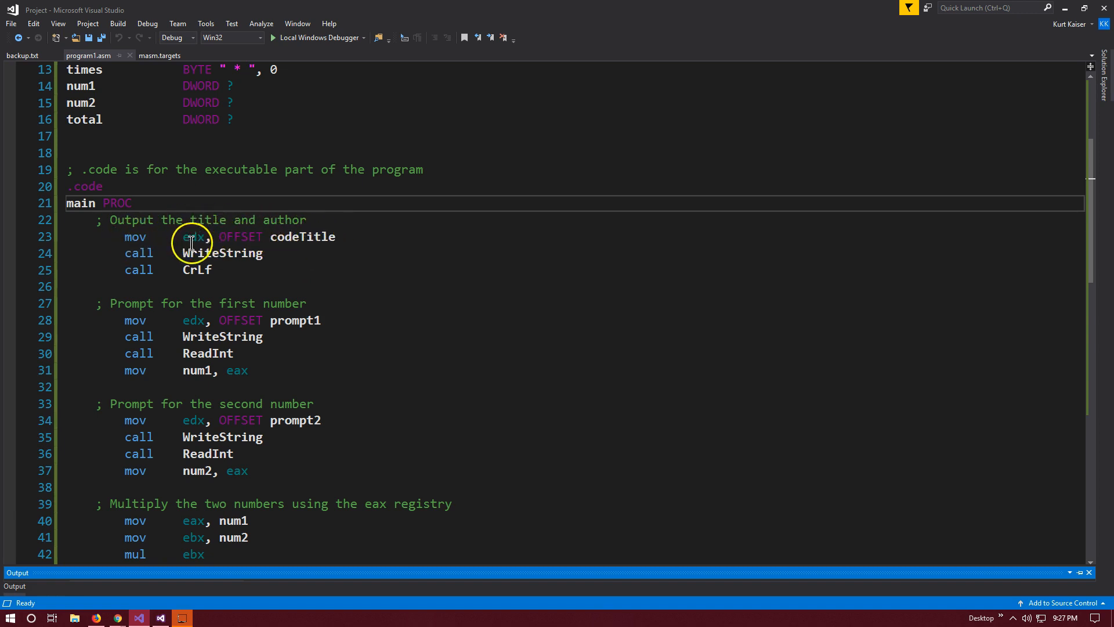
mouse_move(302, 237)
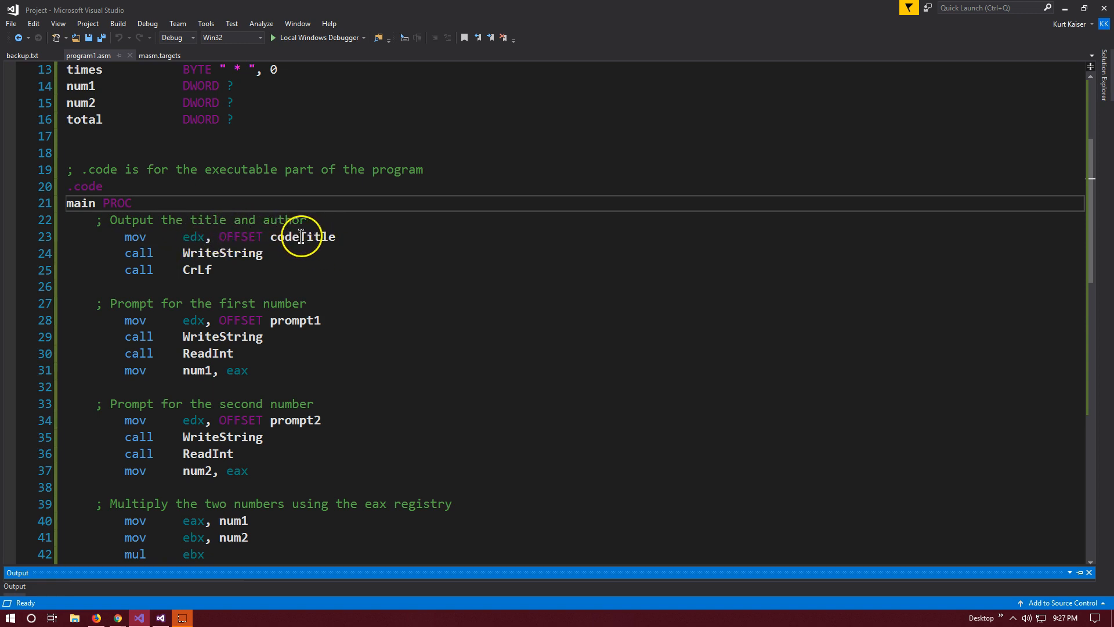
mouse_move(252, 237)
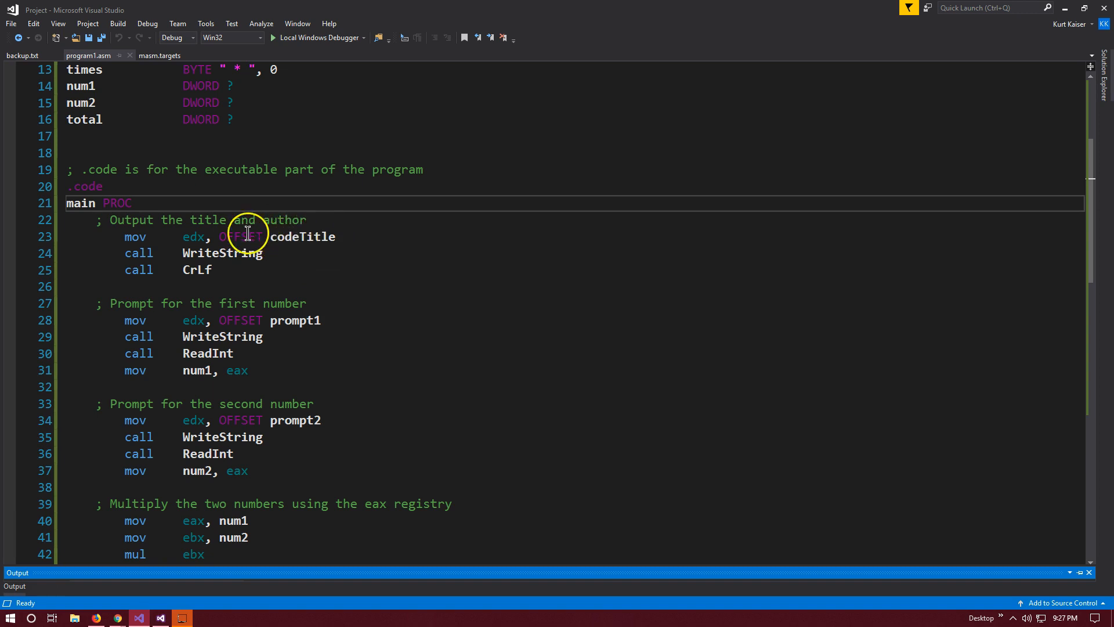
mouse_move(301, 235)
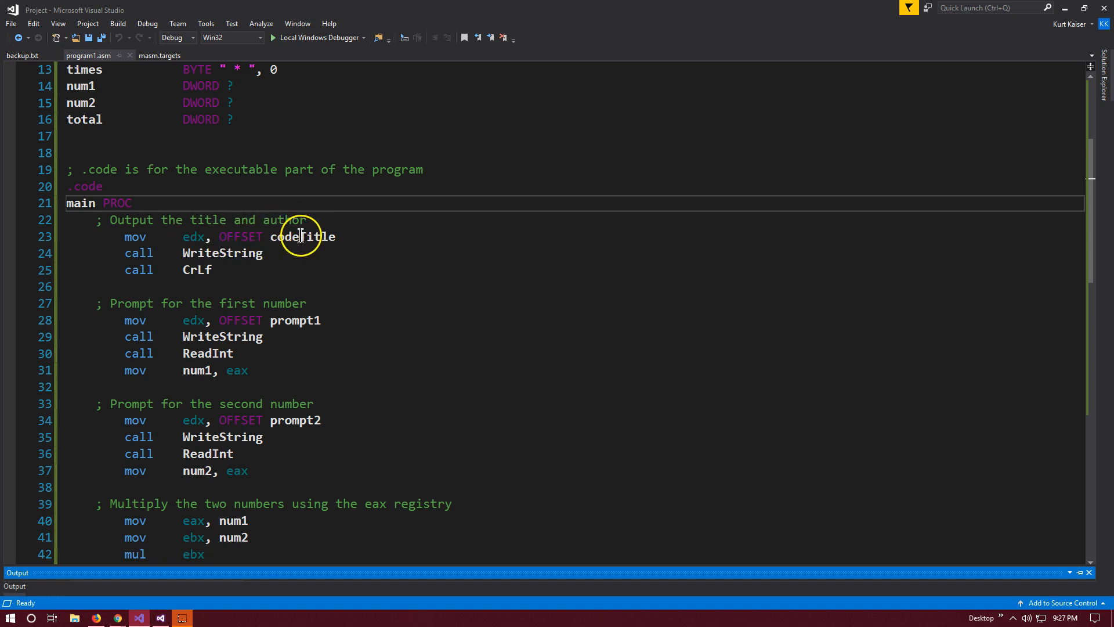
scroll("up", 3)
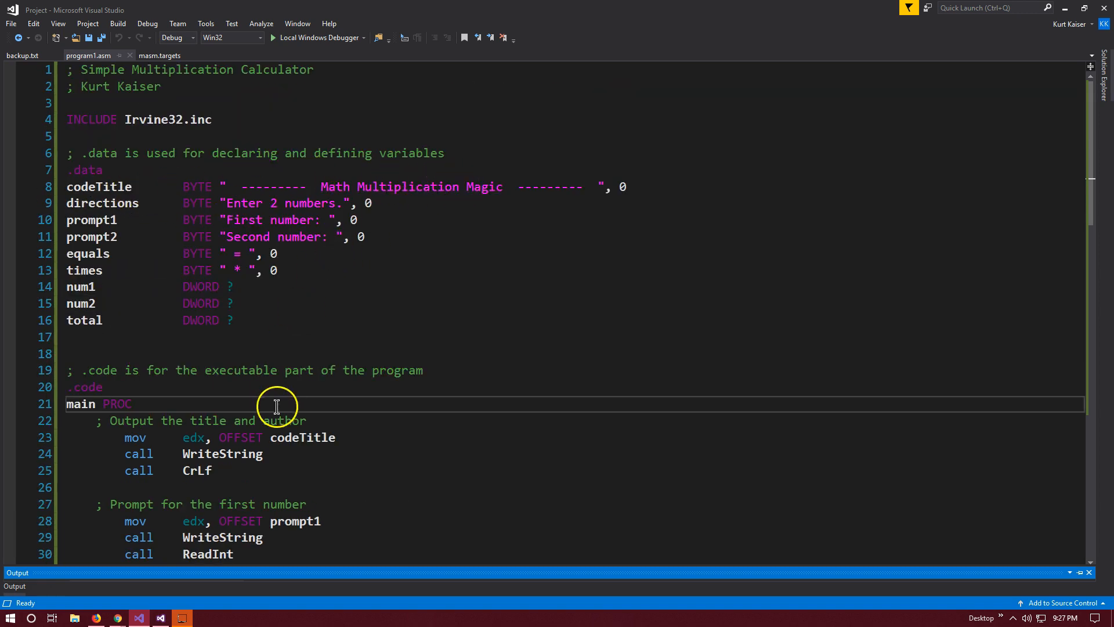
mouse_move(195, 437)
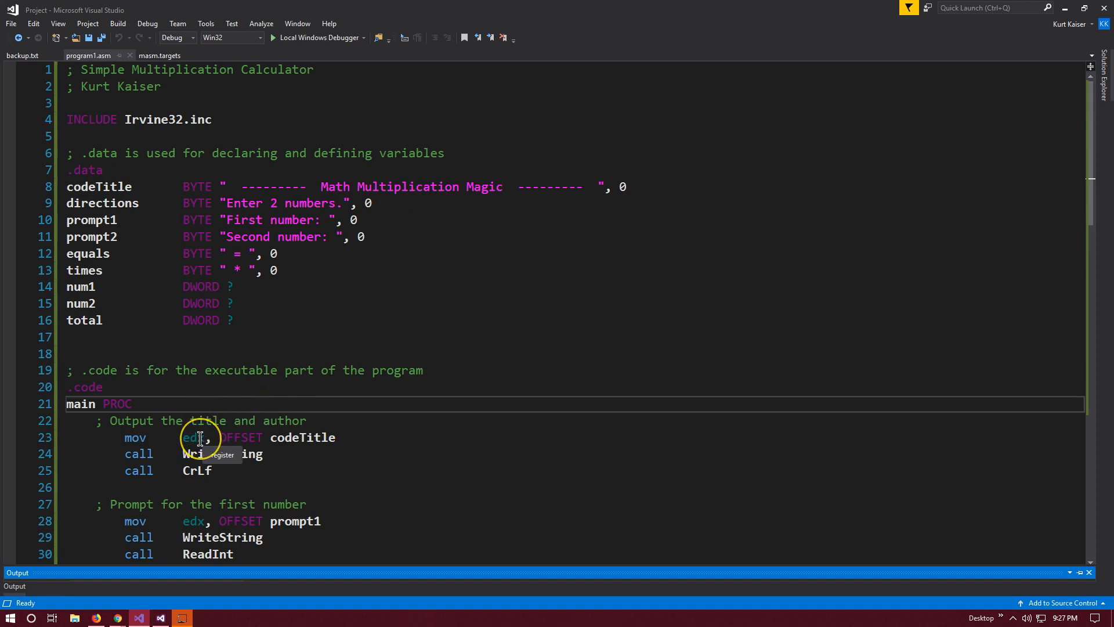
scroll("down", 3)
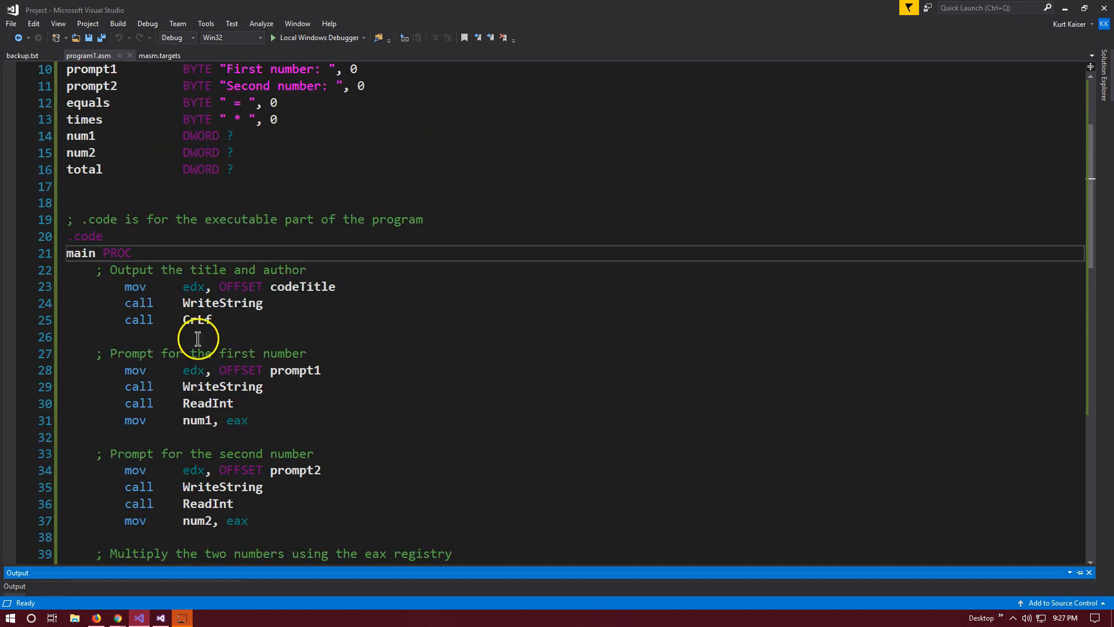
mouse_move(249, 303)
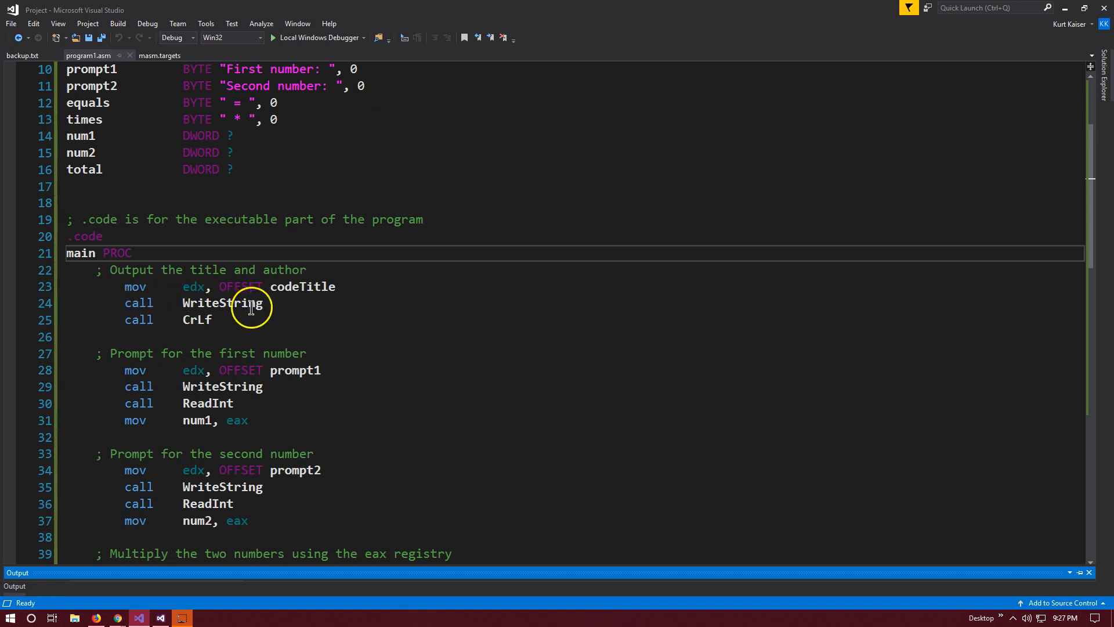
mouse_move(194, 286)
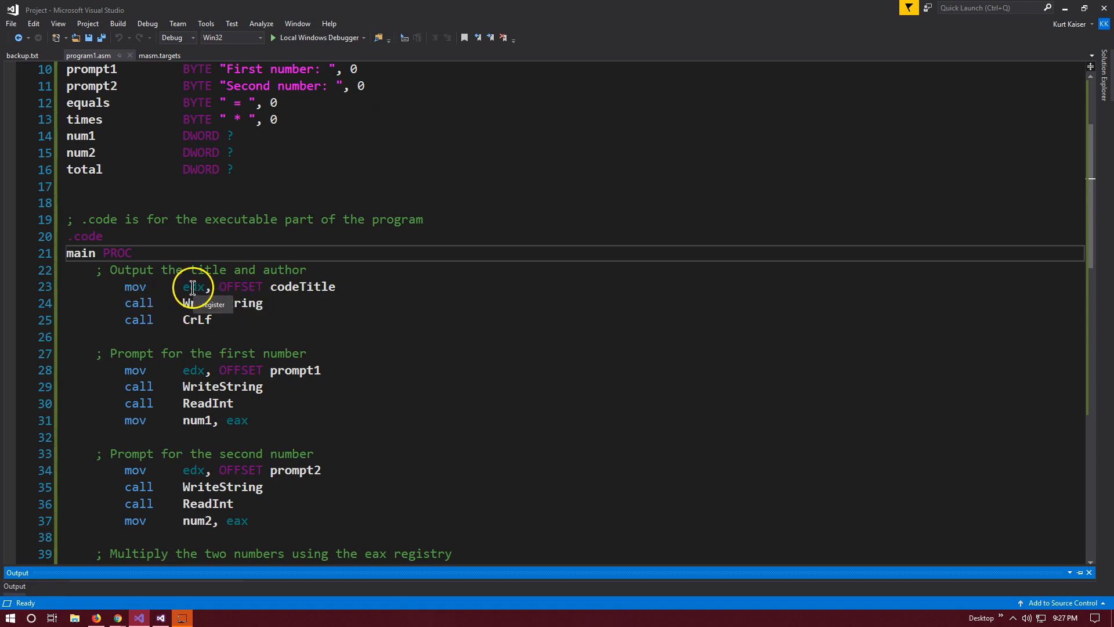
scroll("up", 3)
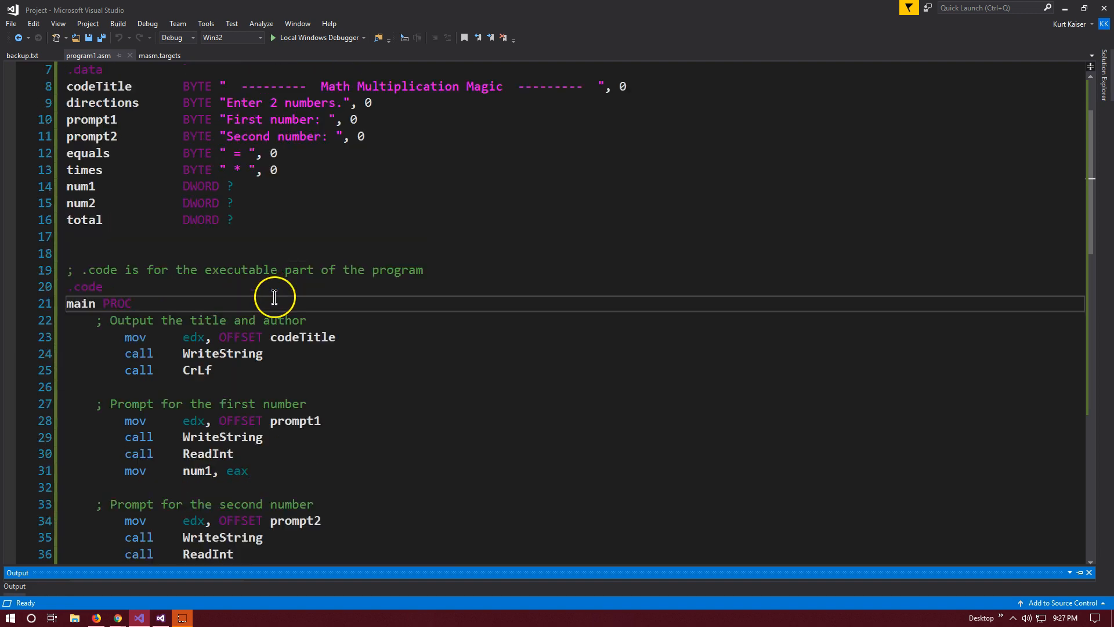
scroll("down", 3)
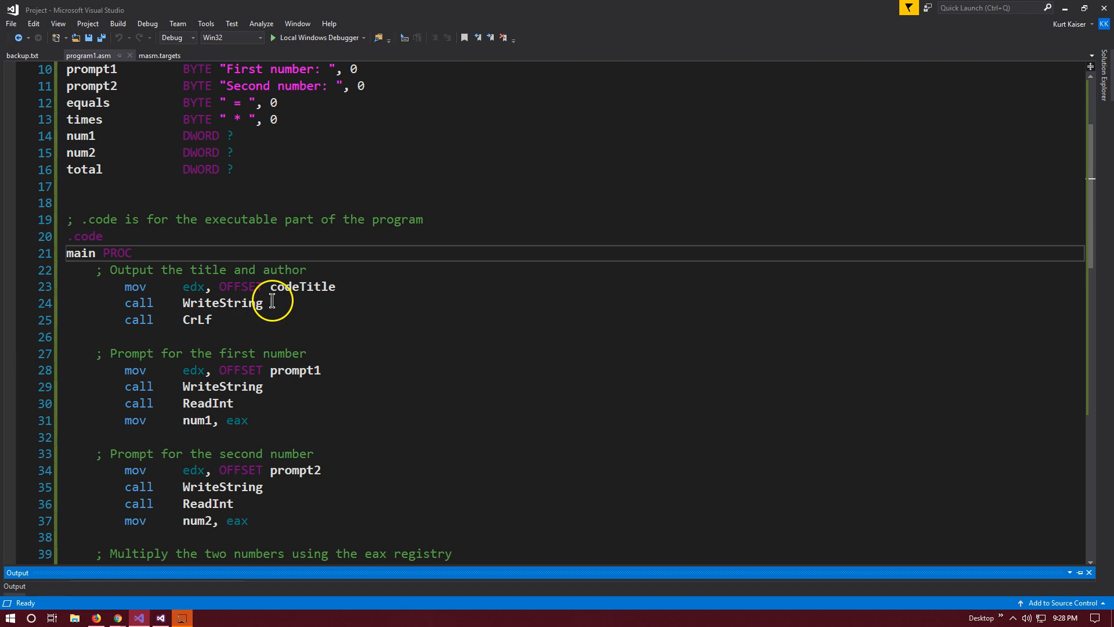
scroll("down", 3)
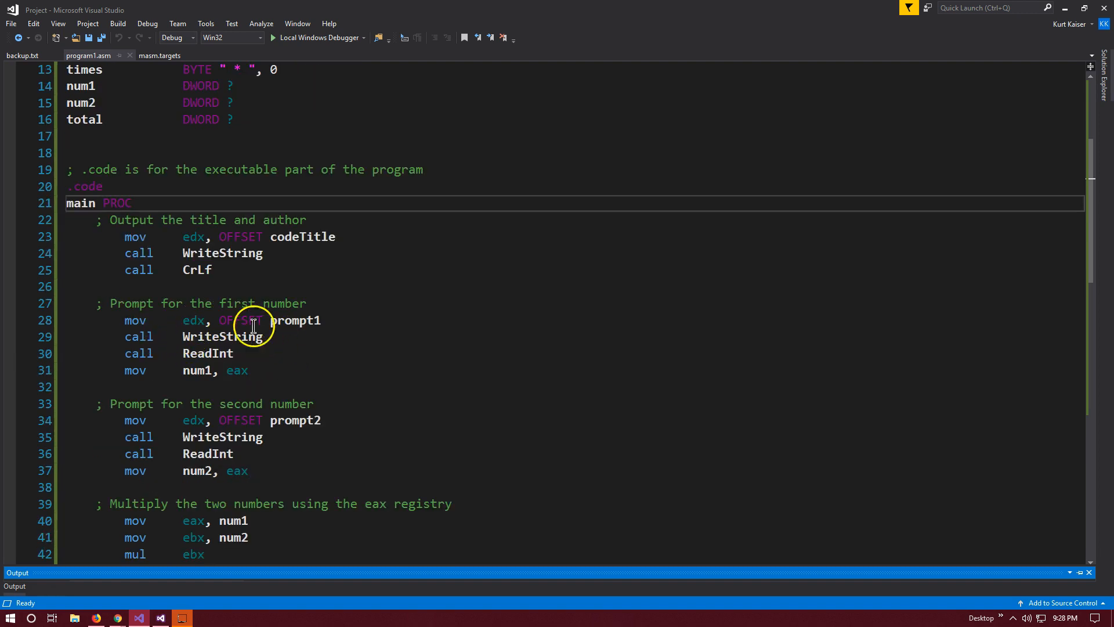
mouse_move(244, 320)
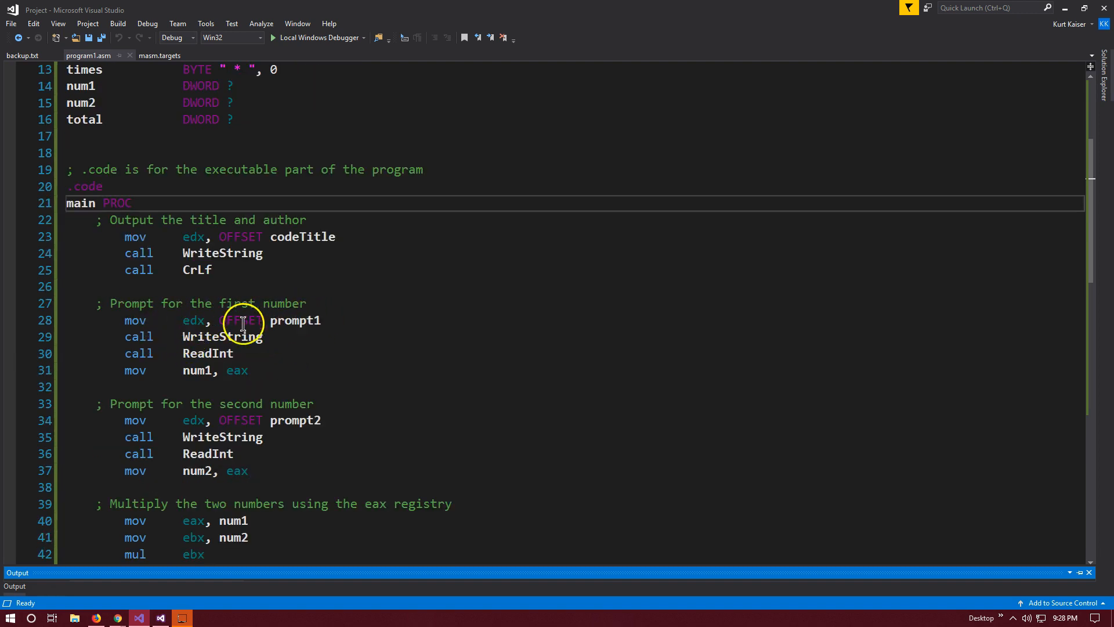
mouse_move(301, 320)
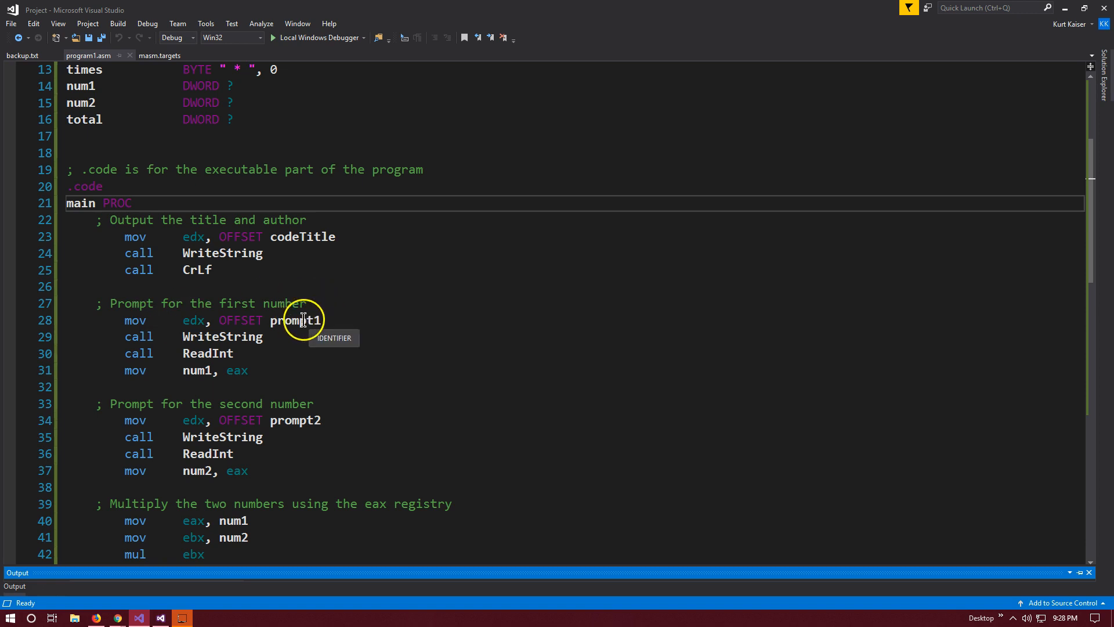
scroll("up", 3)
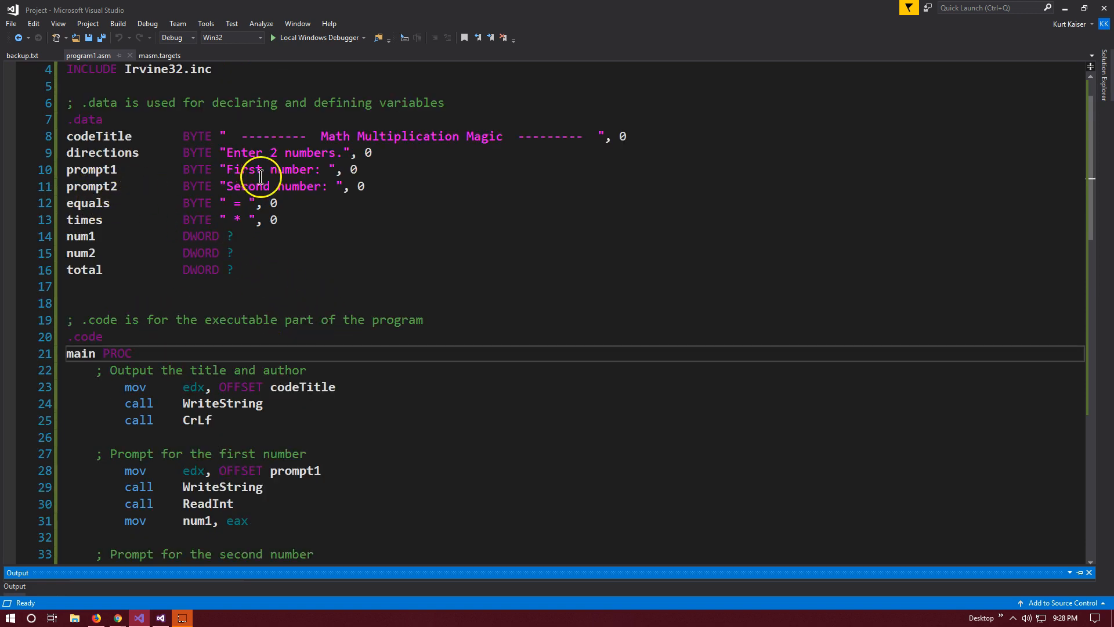
scroll("down", 3)
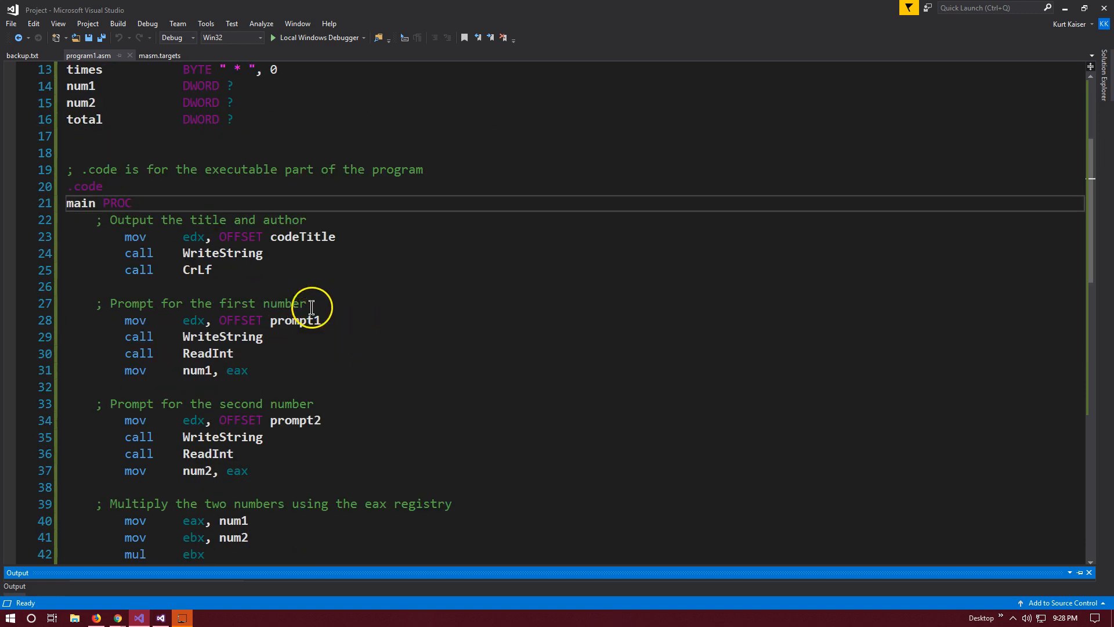
mouse_move(200, 314)
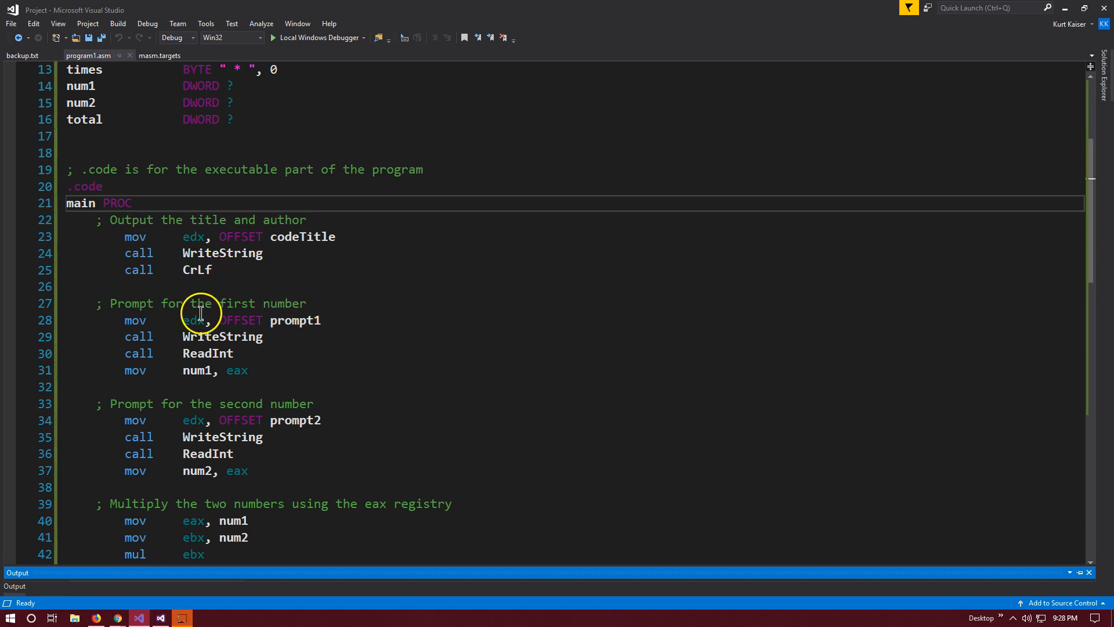
mouse_move(195, 321)
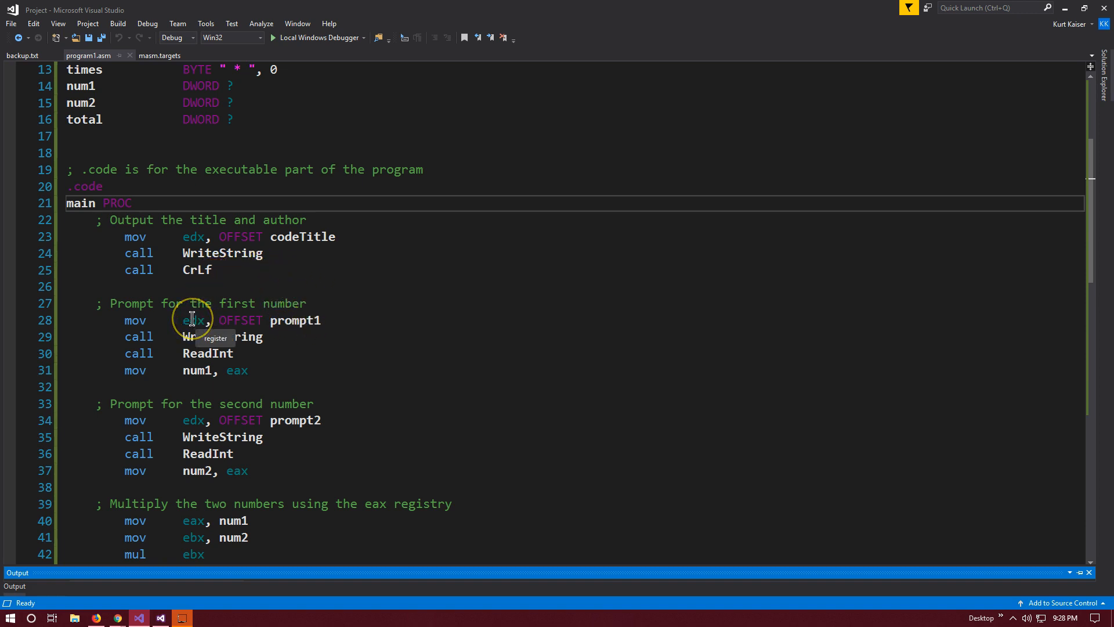
mouse_move(204, 309)
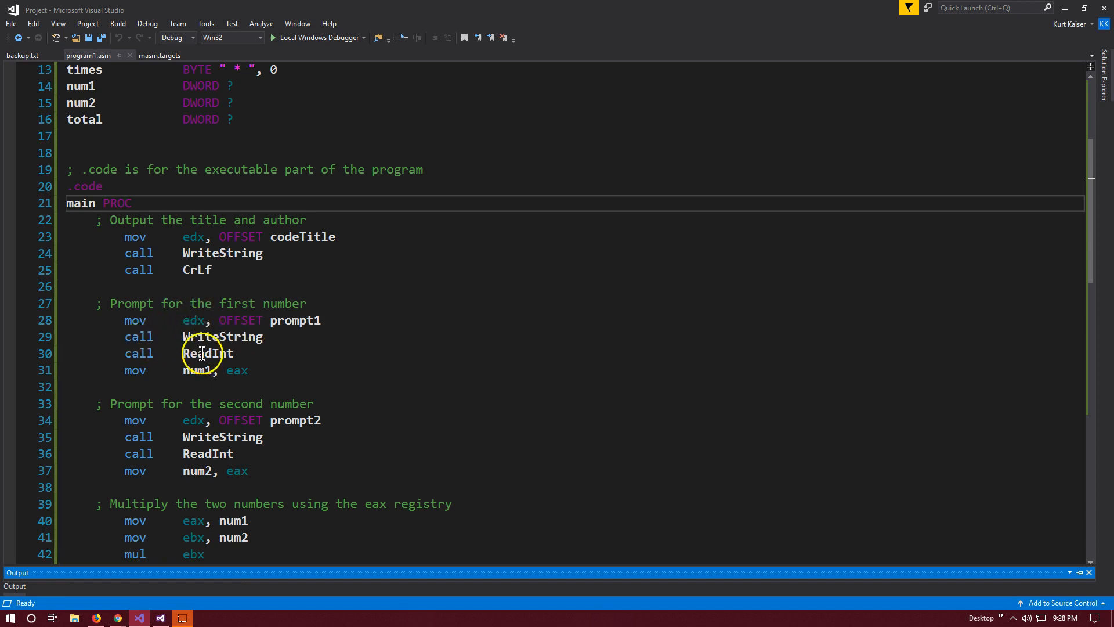
mouse_move(199, 336)
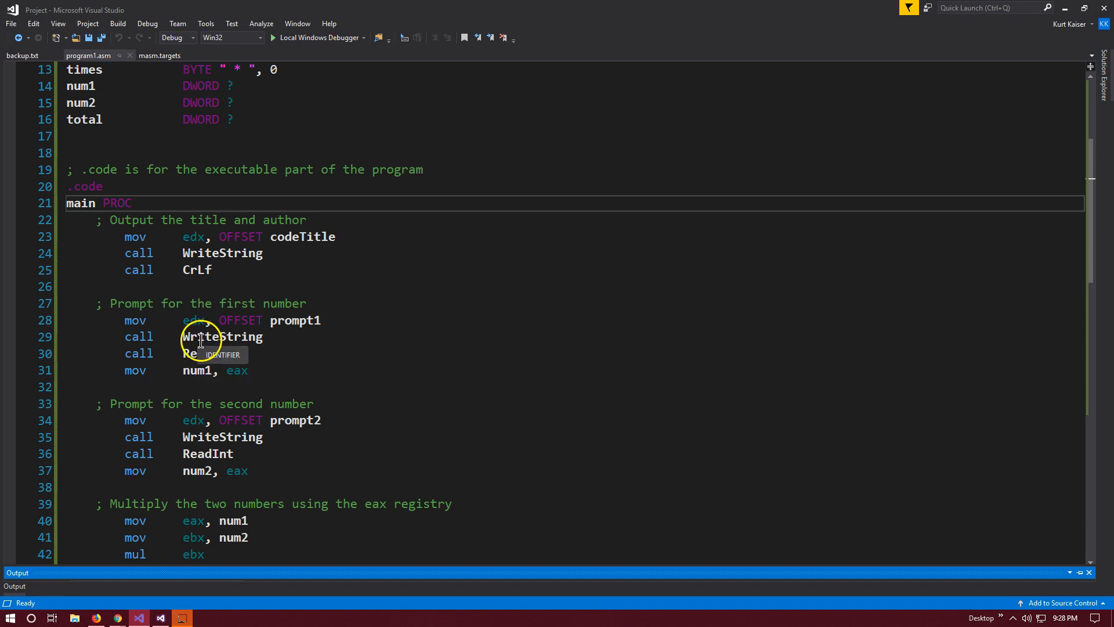
mouse_move(210, 353)
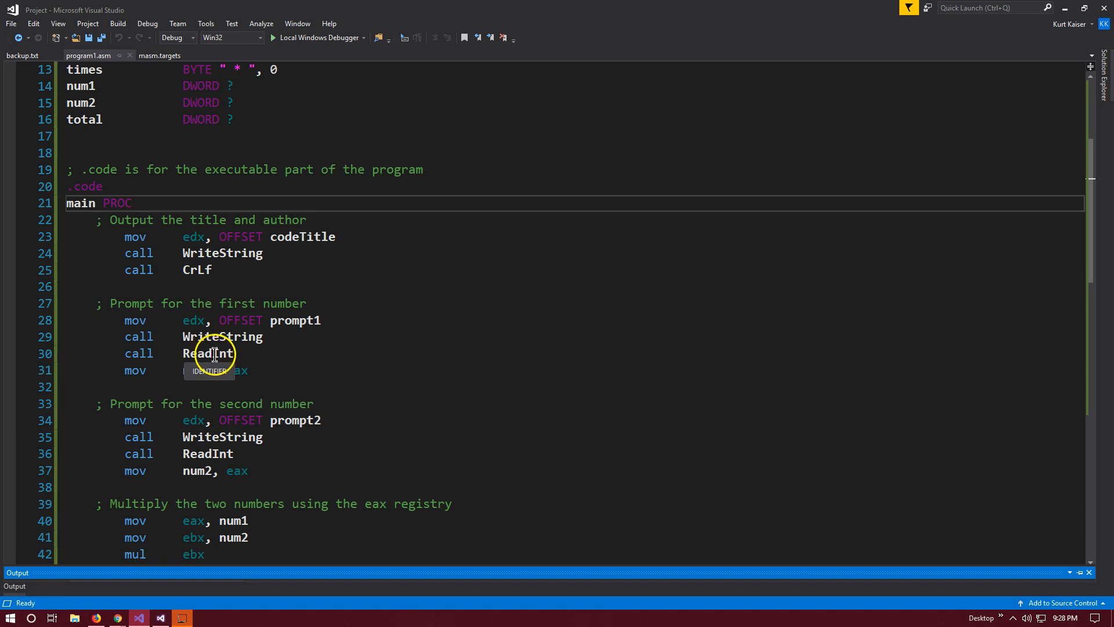
mouse_move(268, 336)
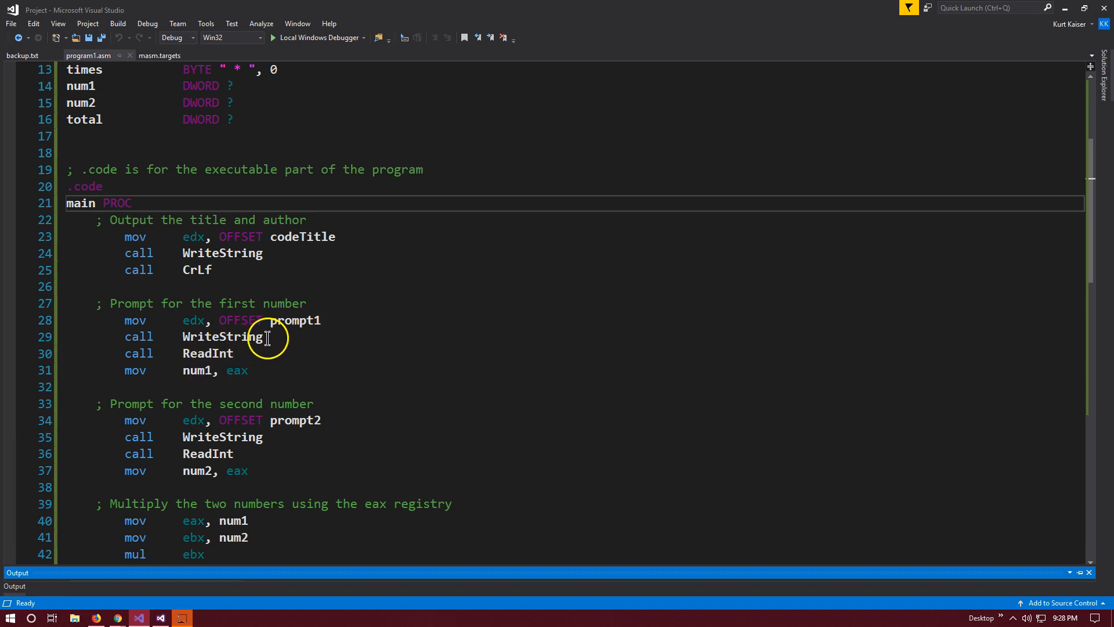
scroll("up", 3)
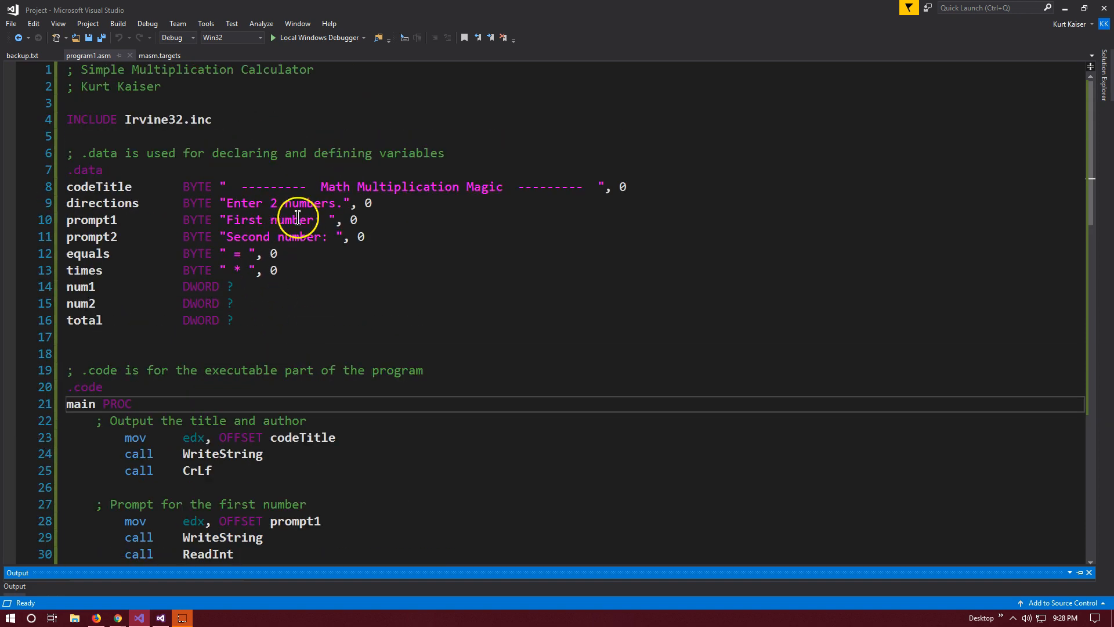
scroll("down", 3)
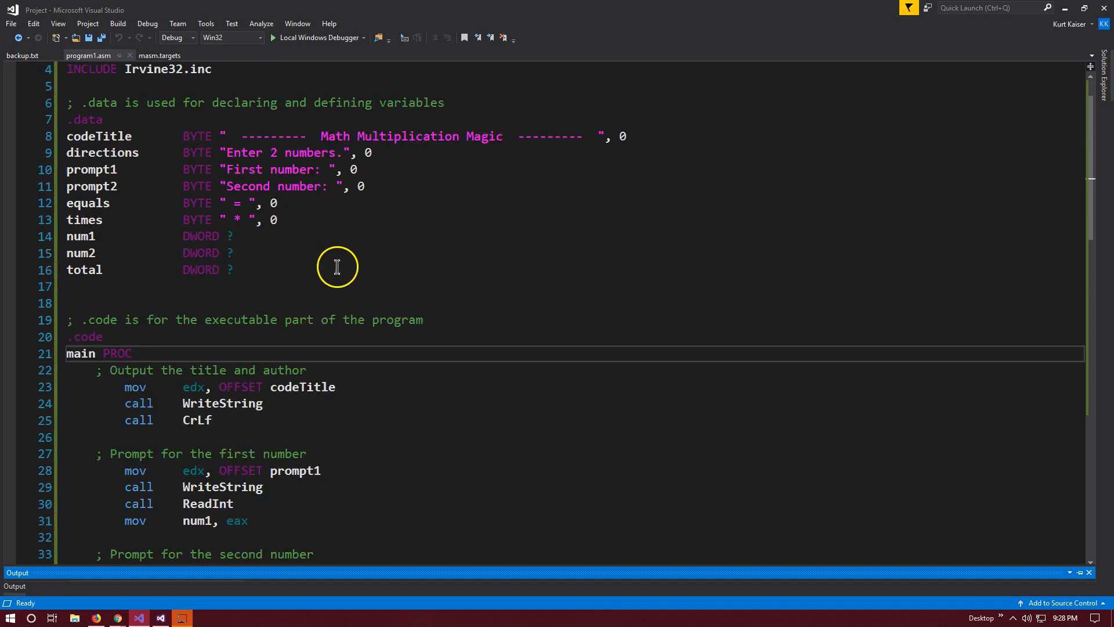
scroll("down", 3)
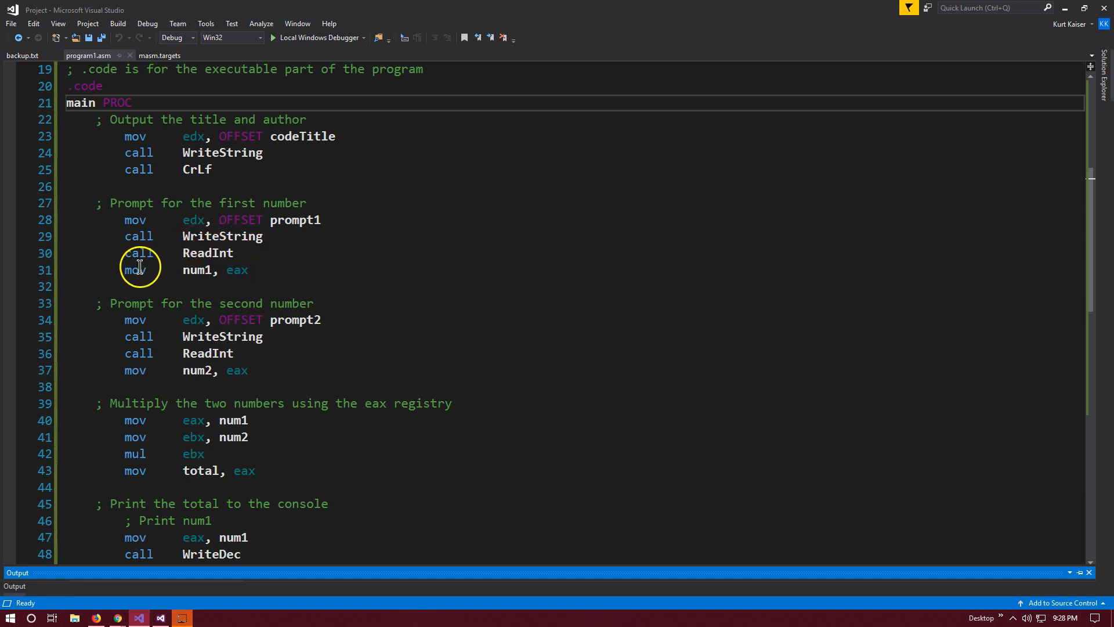
mouse_move(194, 270)
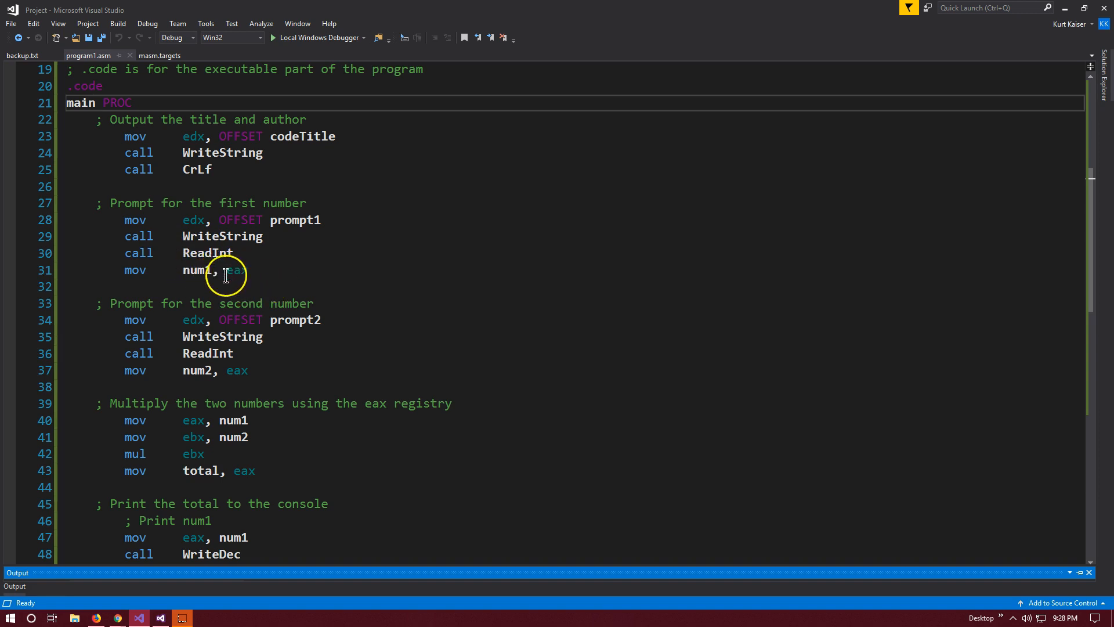
mouse_move(237, 270)
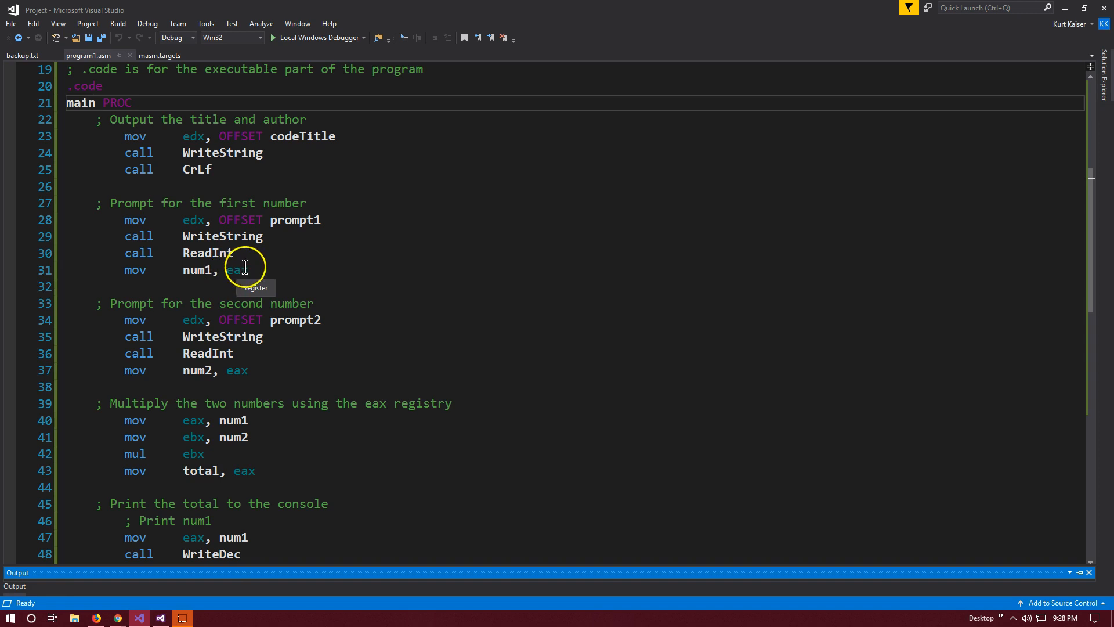
mouse_move(228, 253)
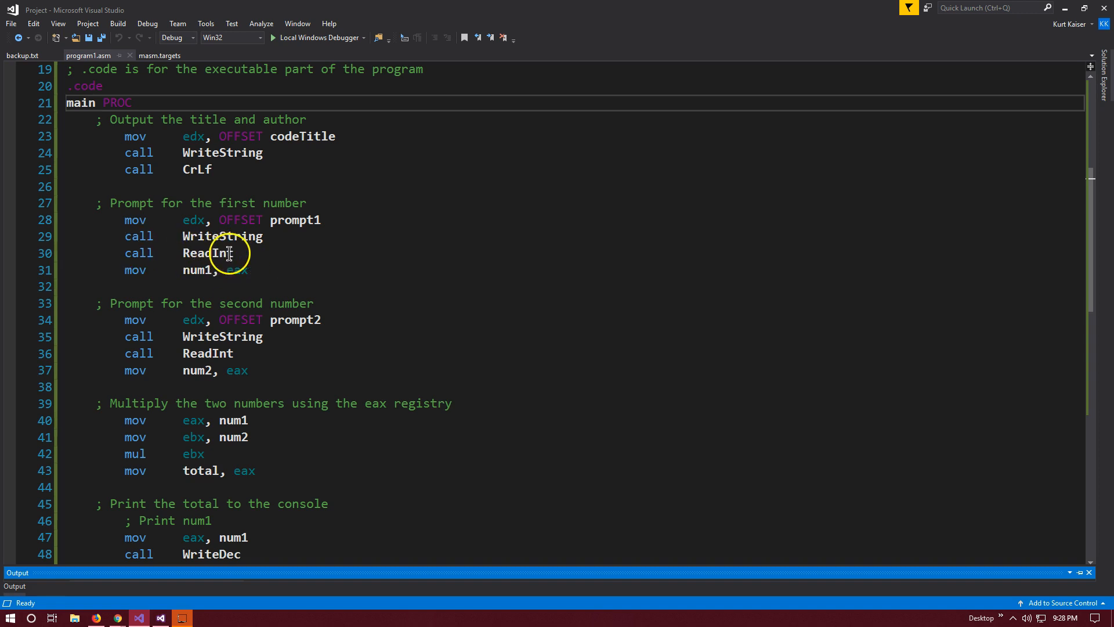
mouse_move(218, 252)
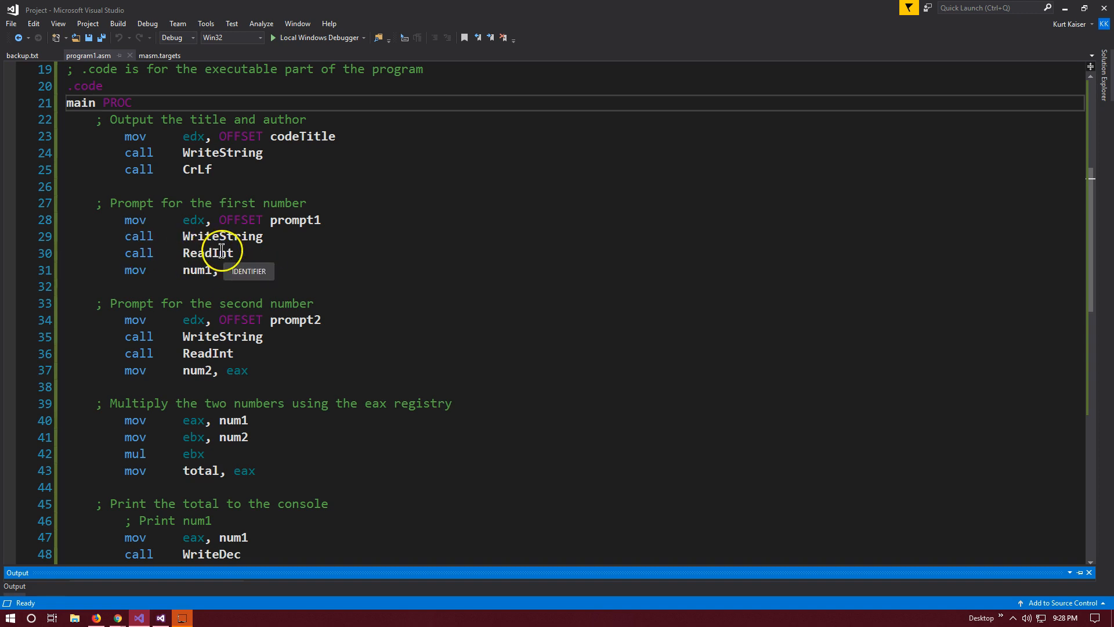
mouse_move(238, 269)
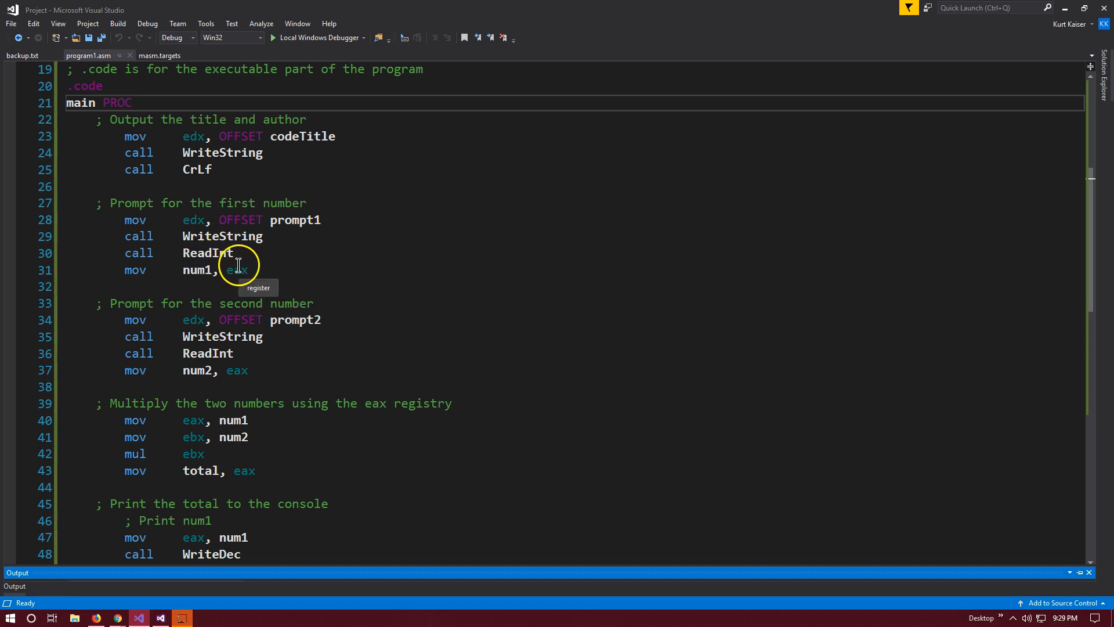
mouse_move(184, 265)
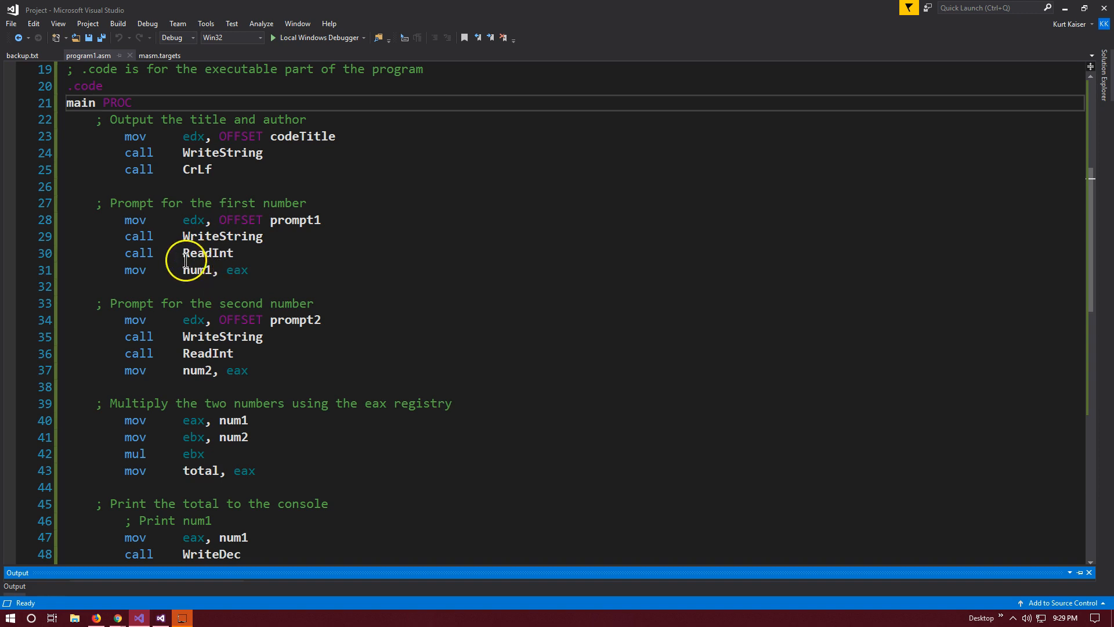
mouse_move(198, 269)
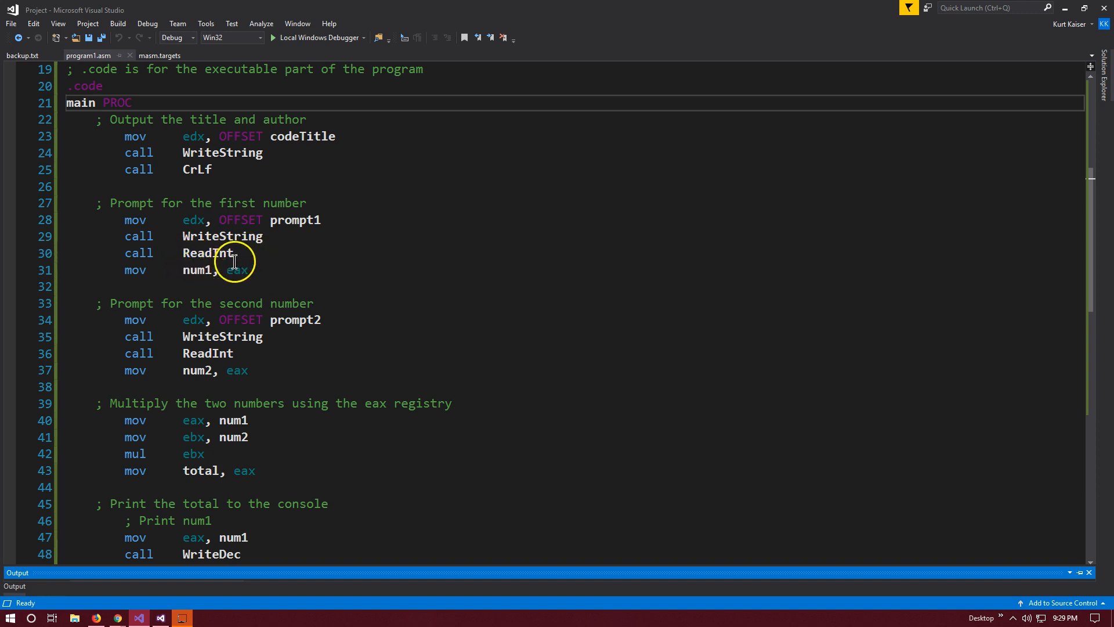
scroll("down", 3)
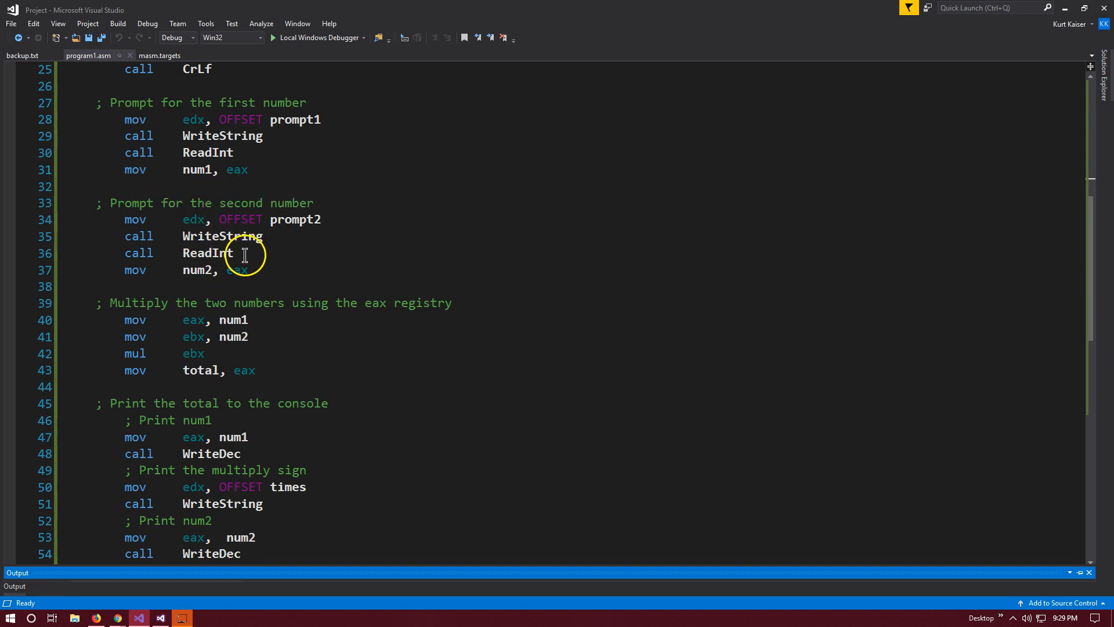
scroll("up", 3)
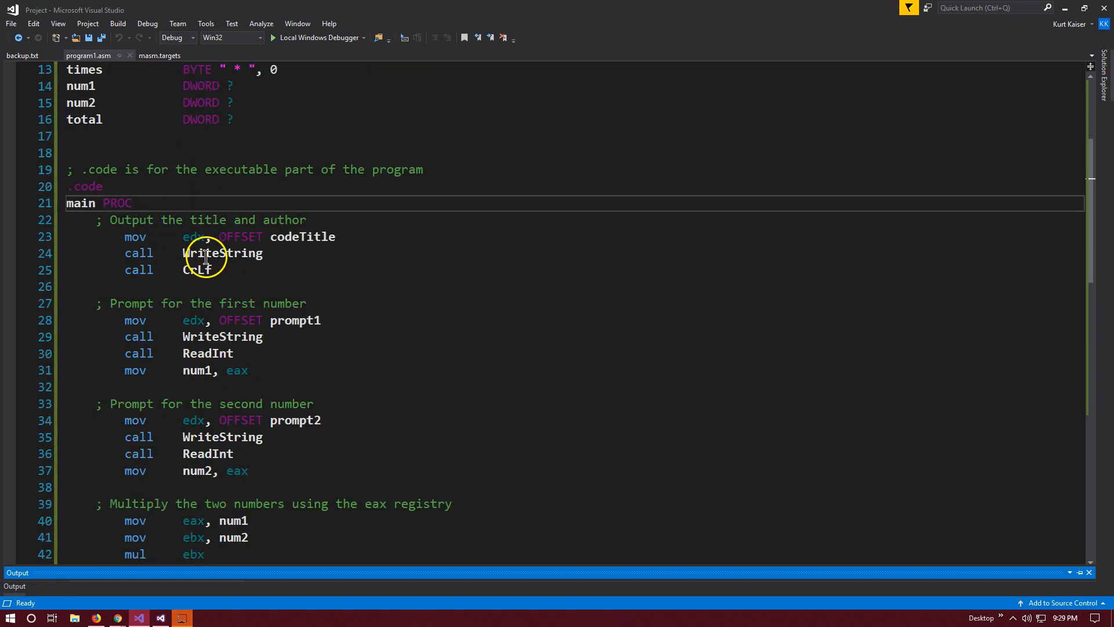
scroll("down", 3)
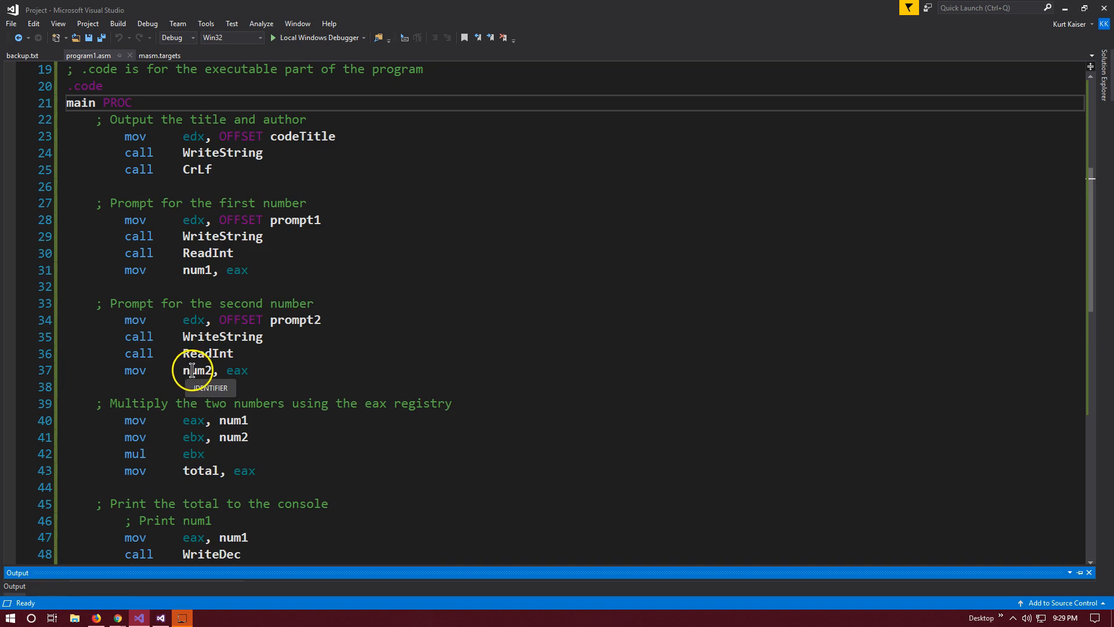
scroll("down", 3)
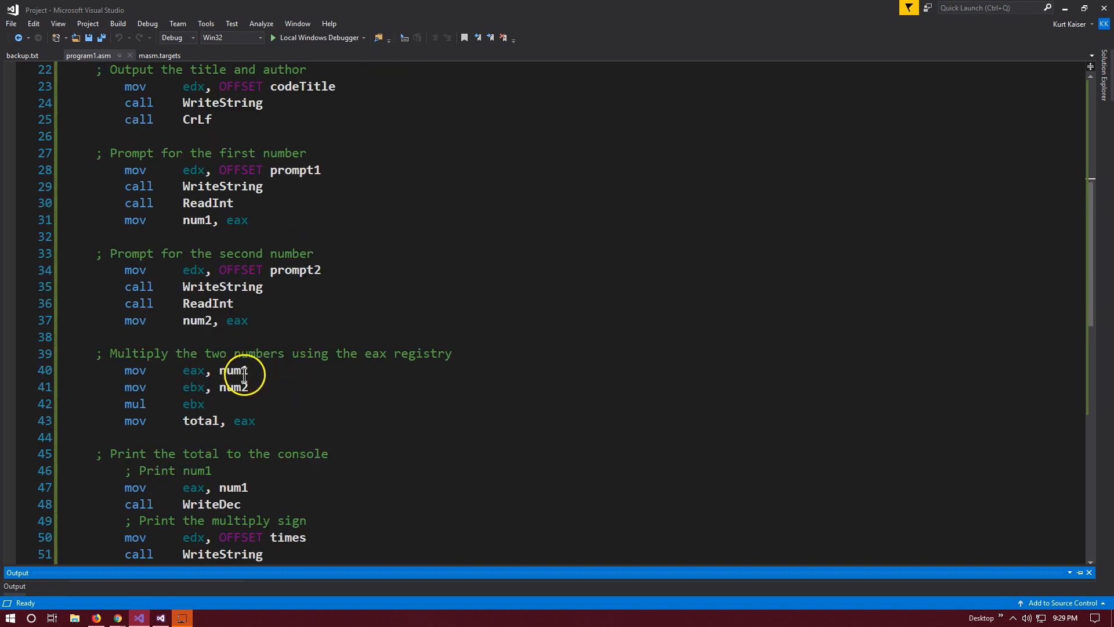
mouse_move(267, 381)
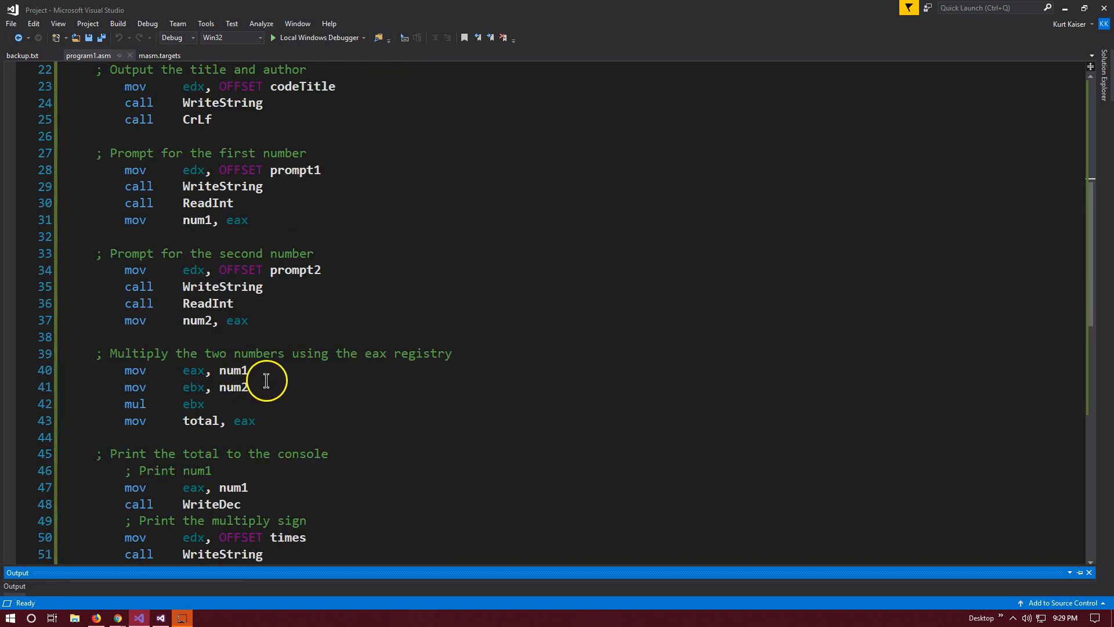
scroll("down", 3)
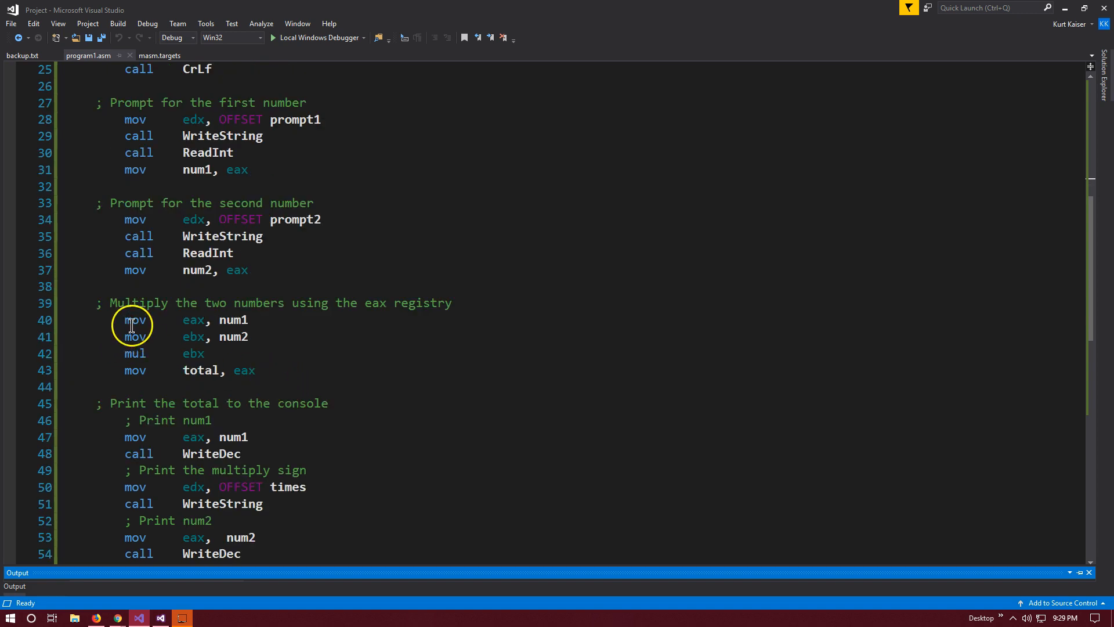
mouse_move(192, 319)
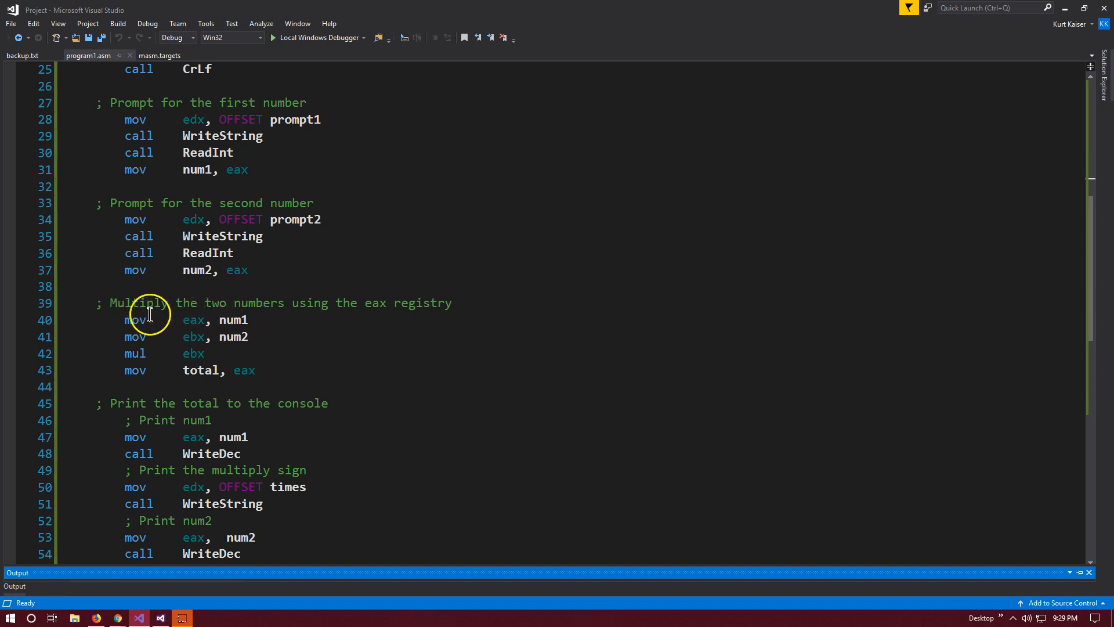
mouse_move(234, 319)
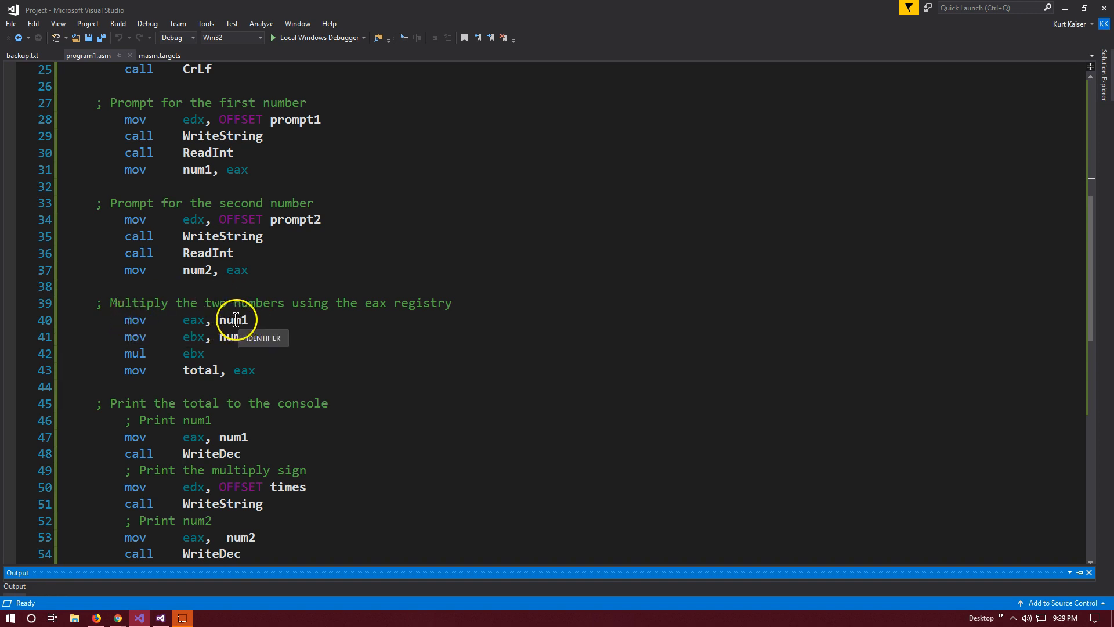
mouse_move(191, 283)
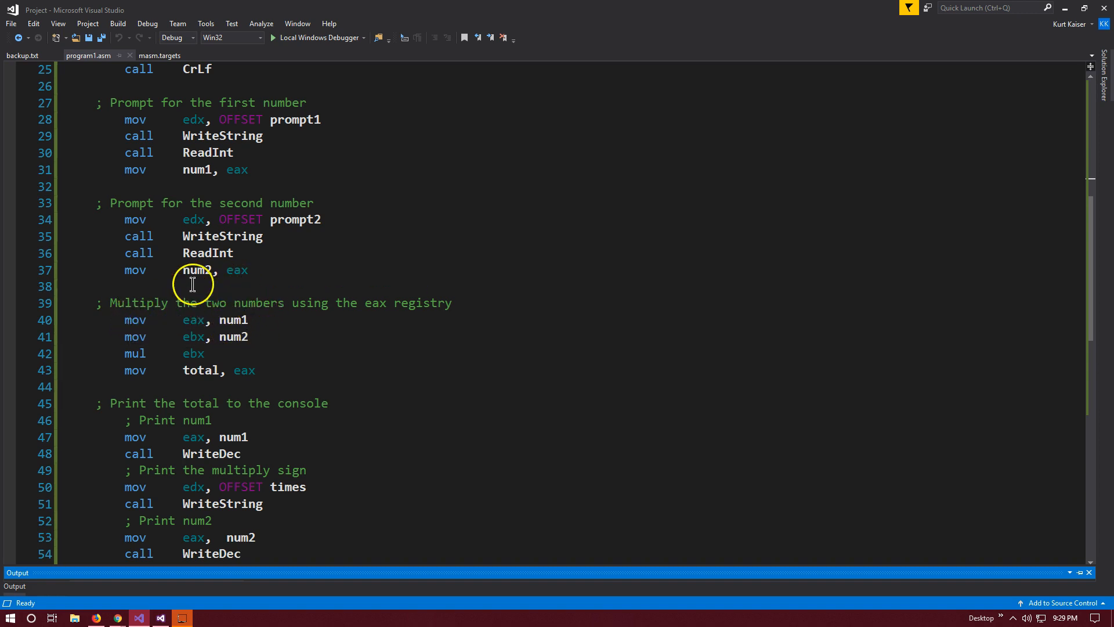
mouse_move(192, 320)
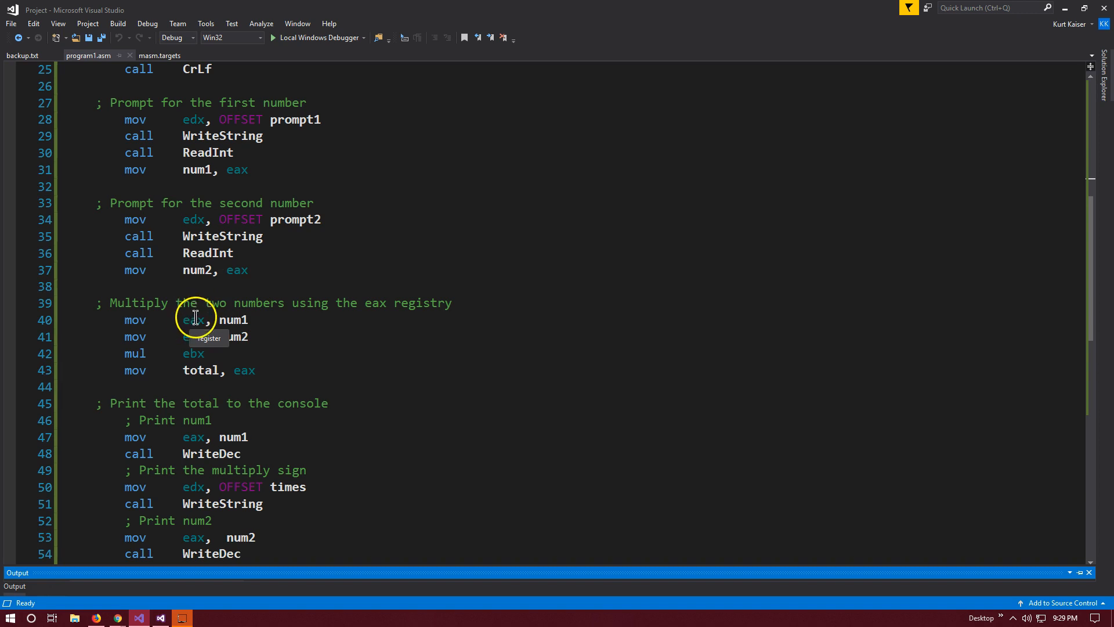
mouse_move(184, 306)
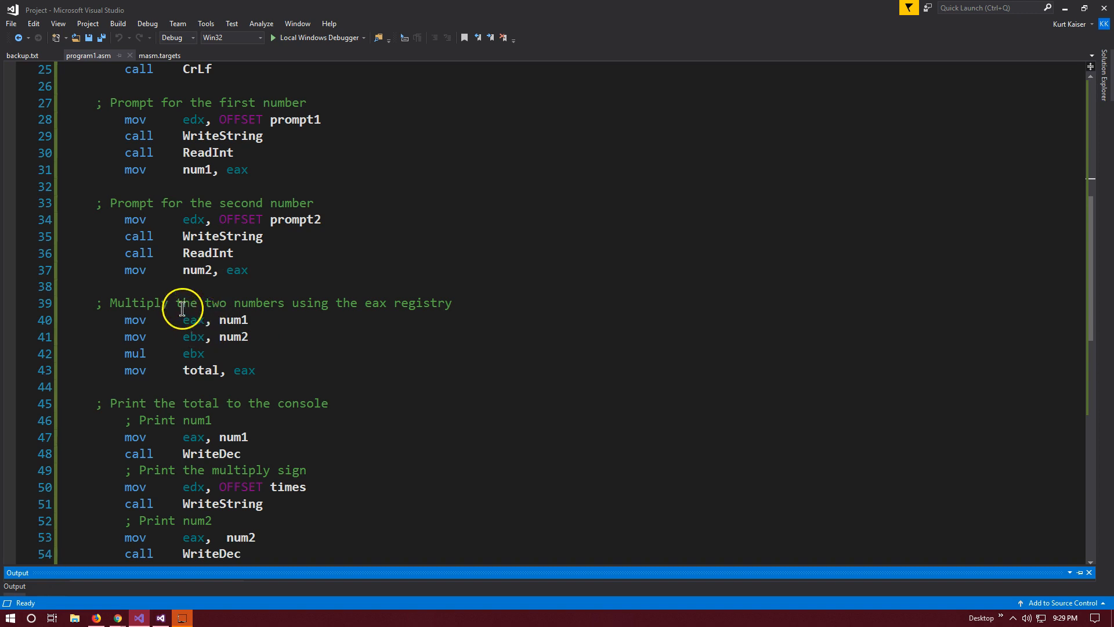
mouse_move(233, 337)
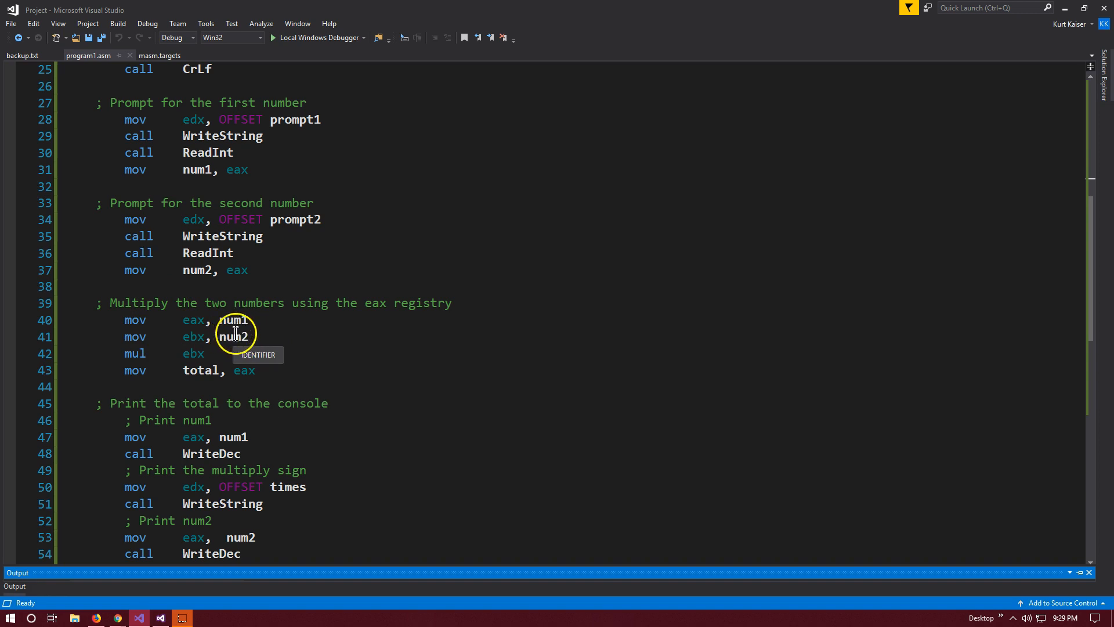
mouse_move(193, 336)
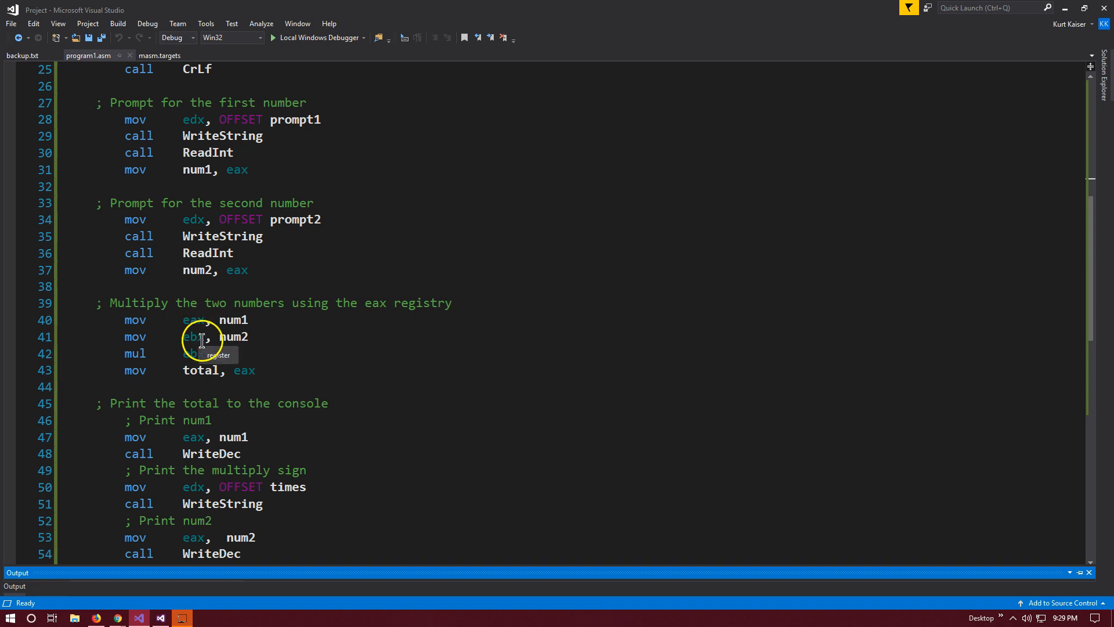
mouse_move(134, 353)
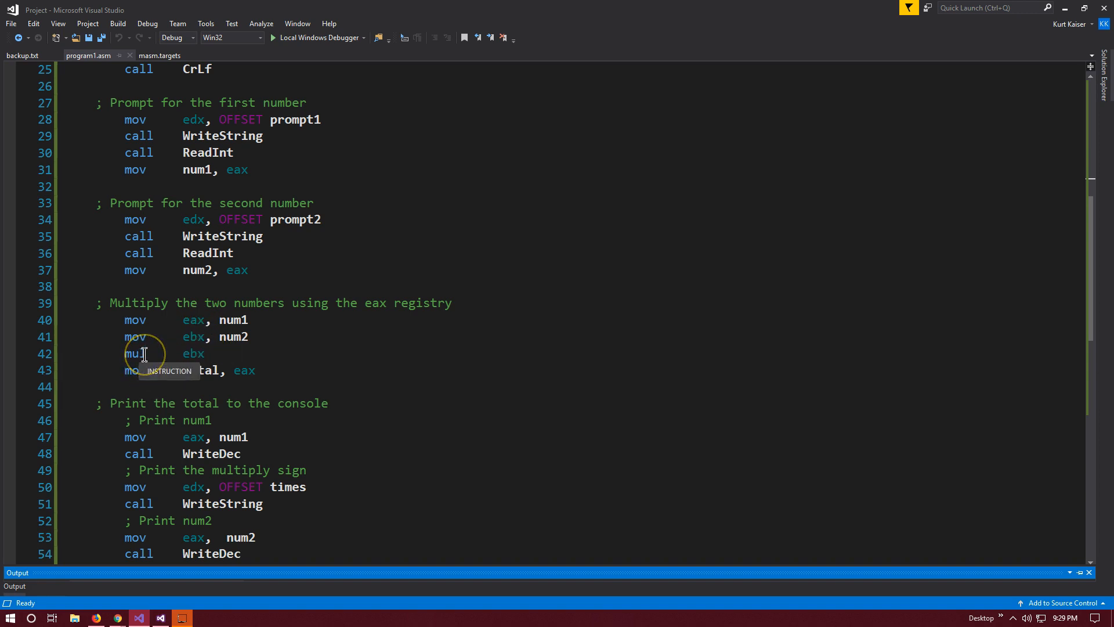
mouse_move(180, 361)
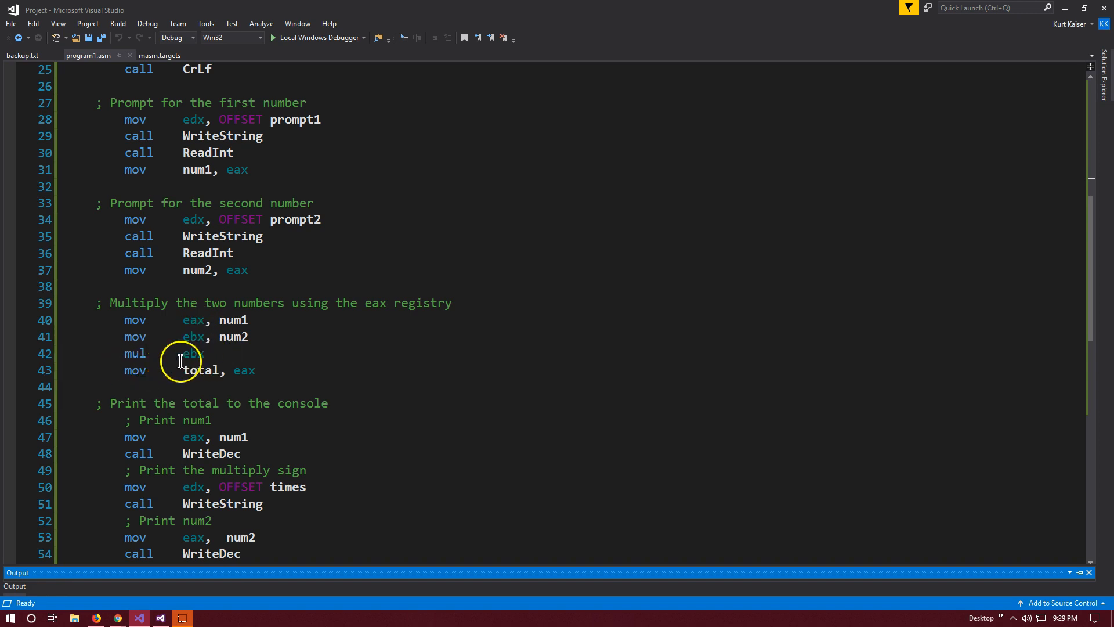
mouse_move(150, 353)
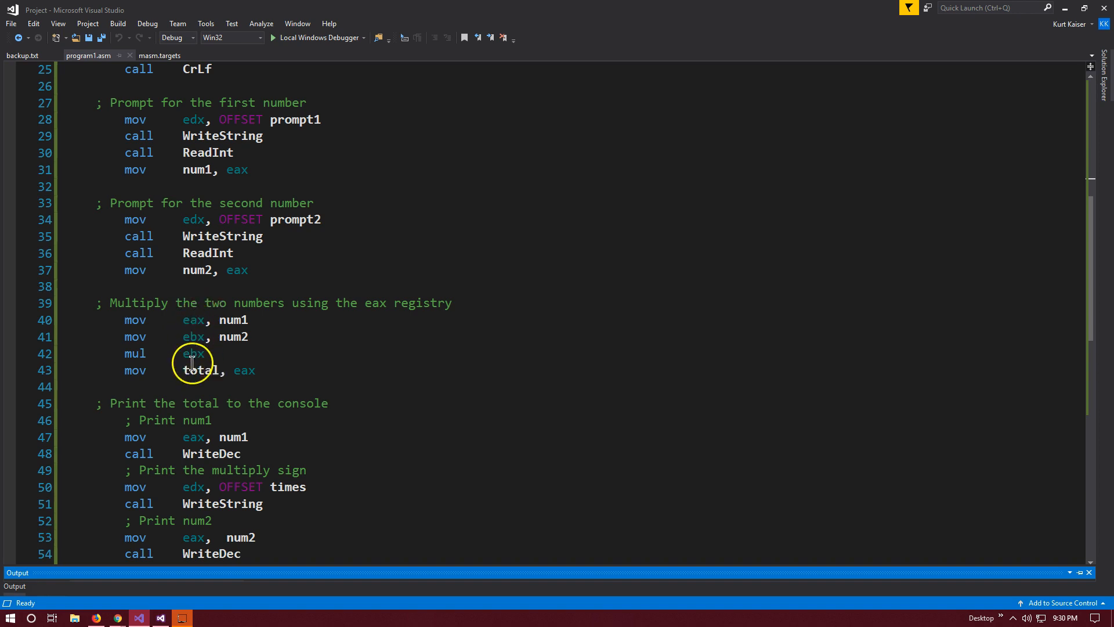
mouse_move(192, 353)
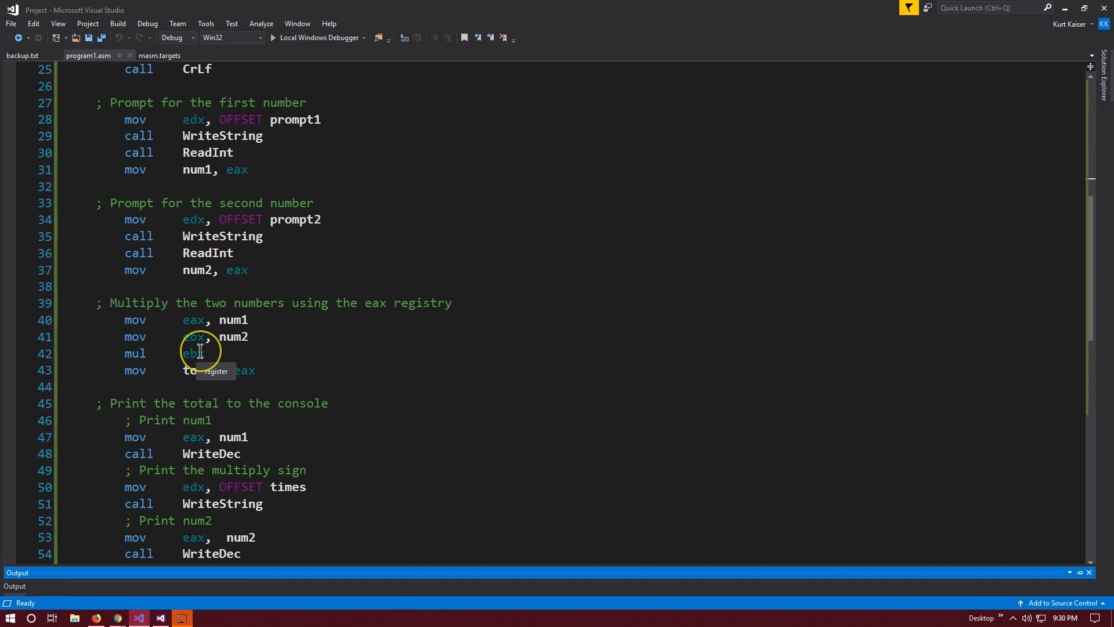
mouse_move(201, 352)
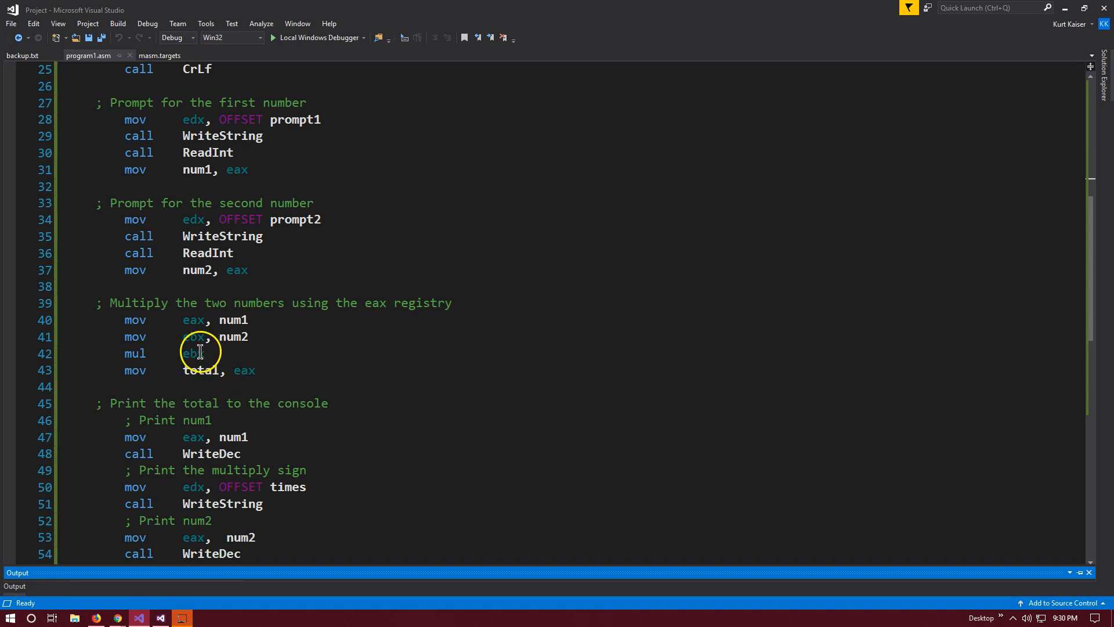
mouse_move(198, 353)
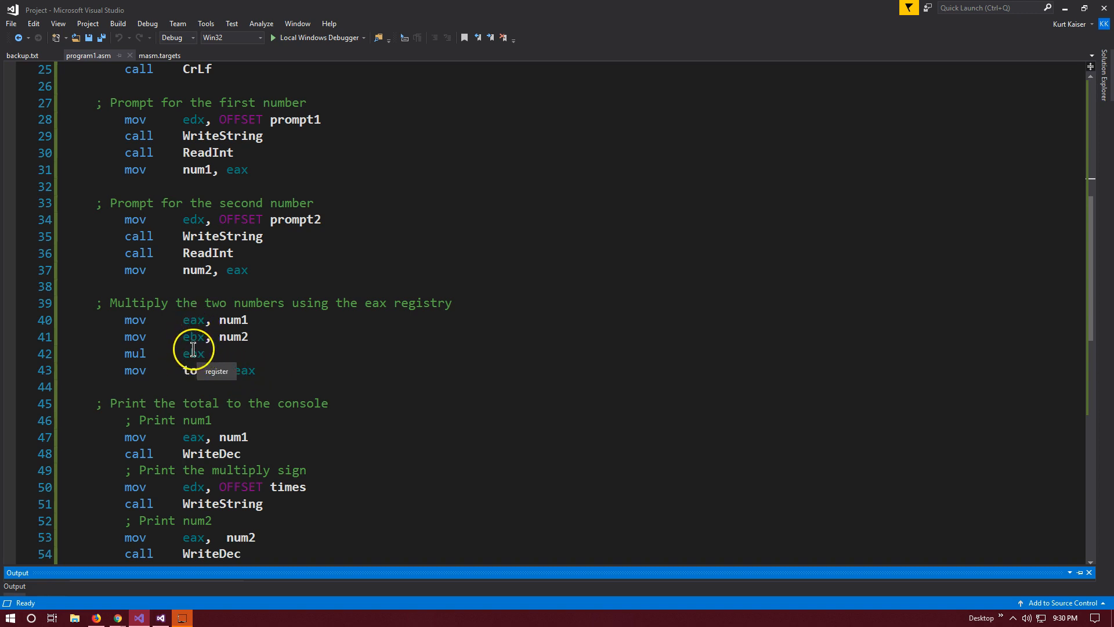
mouse_move(217, 316)
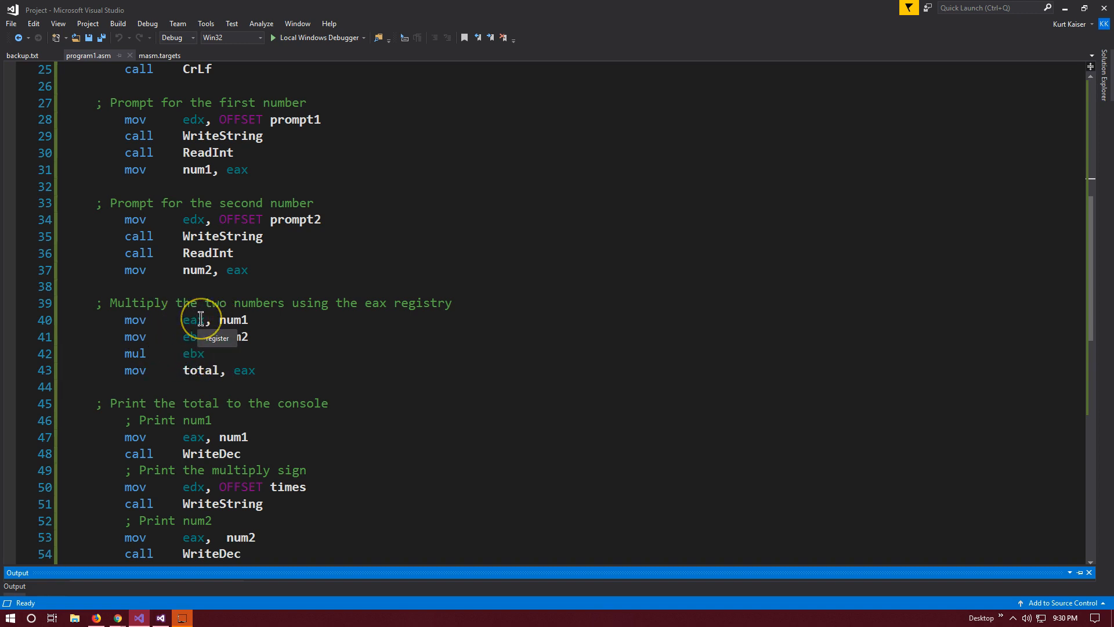
mouse_move(121, 353)
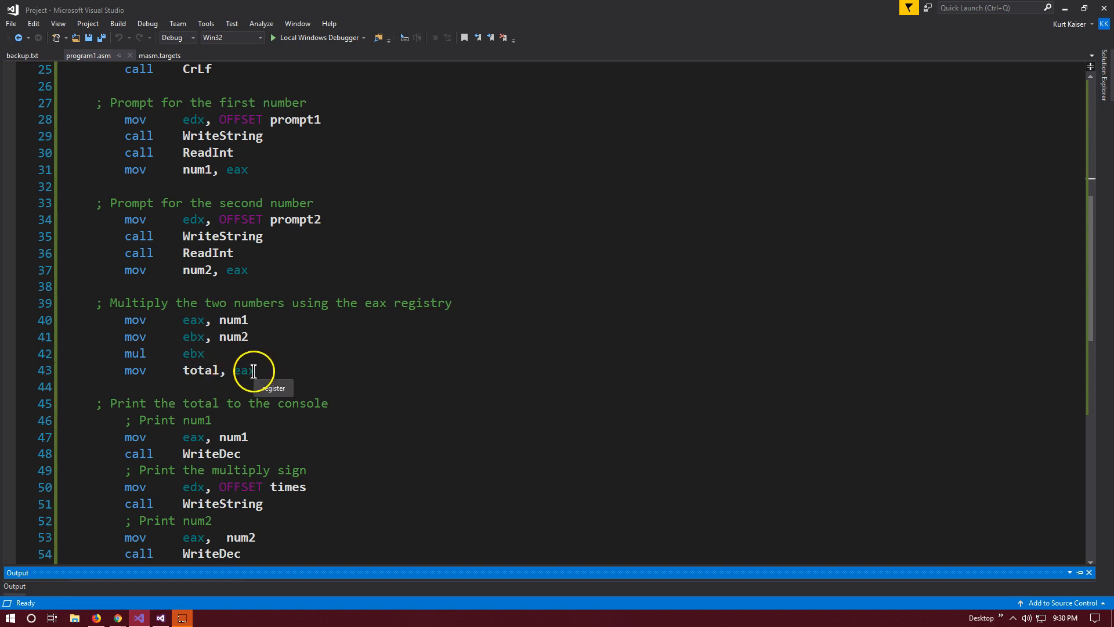
mouse_move(191, 319)
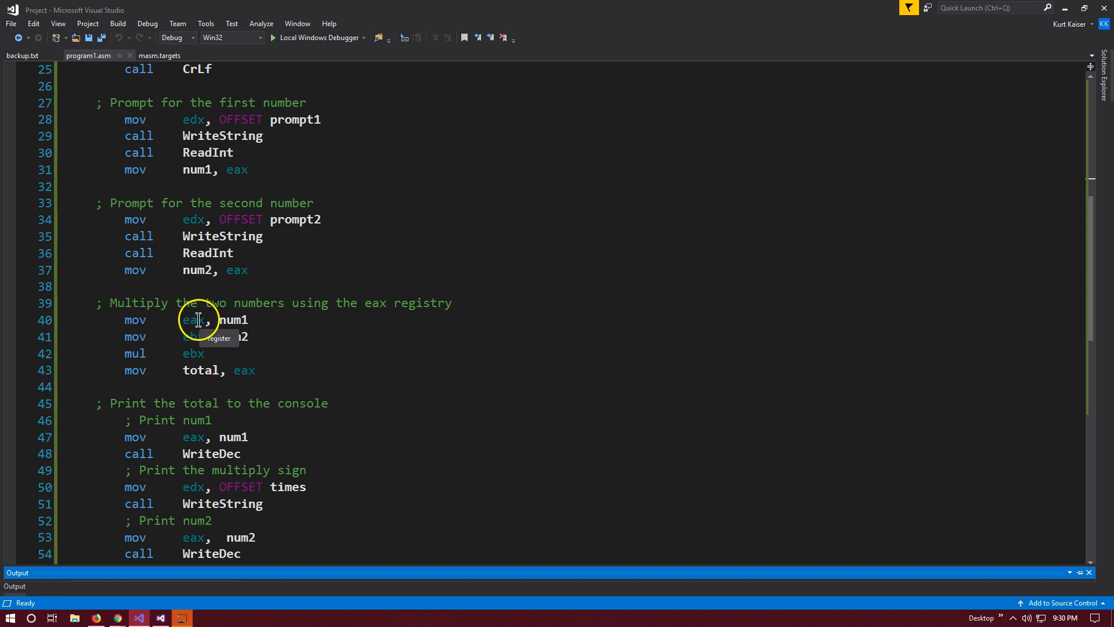
mouse_move(245, 370)
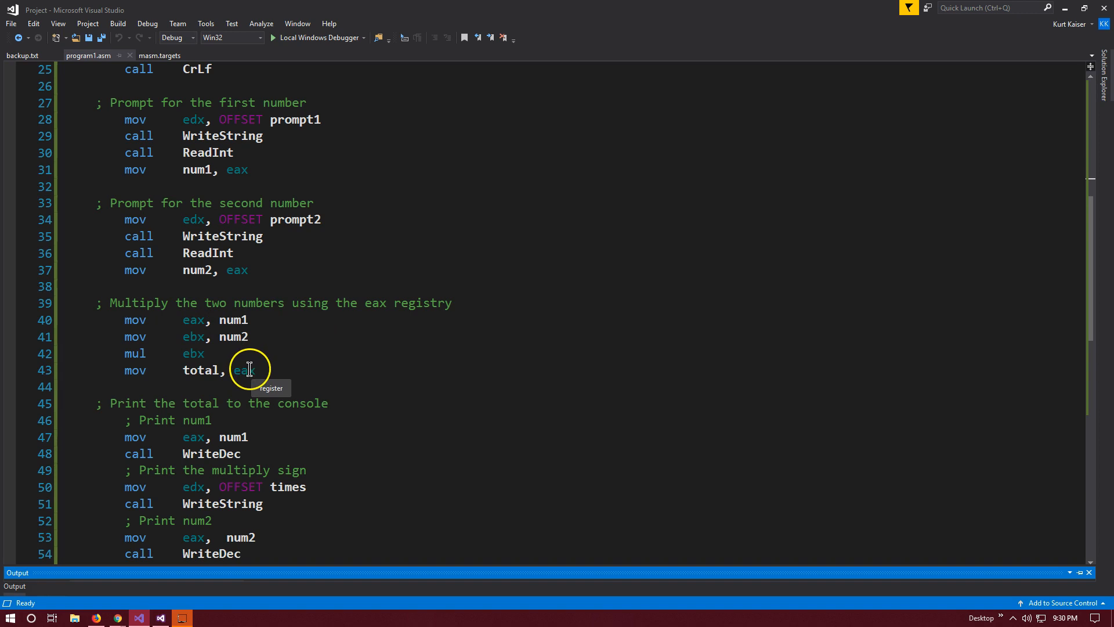
mouse_move(204, 370)
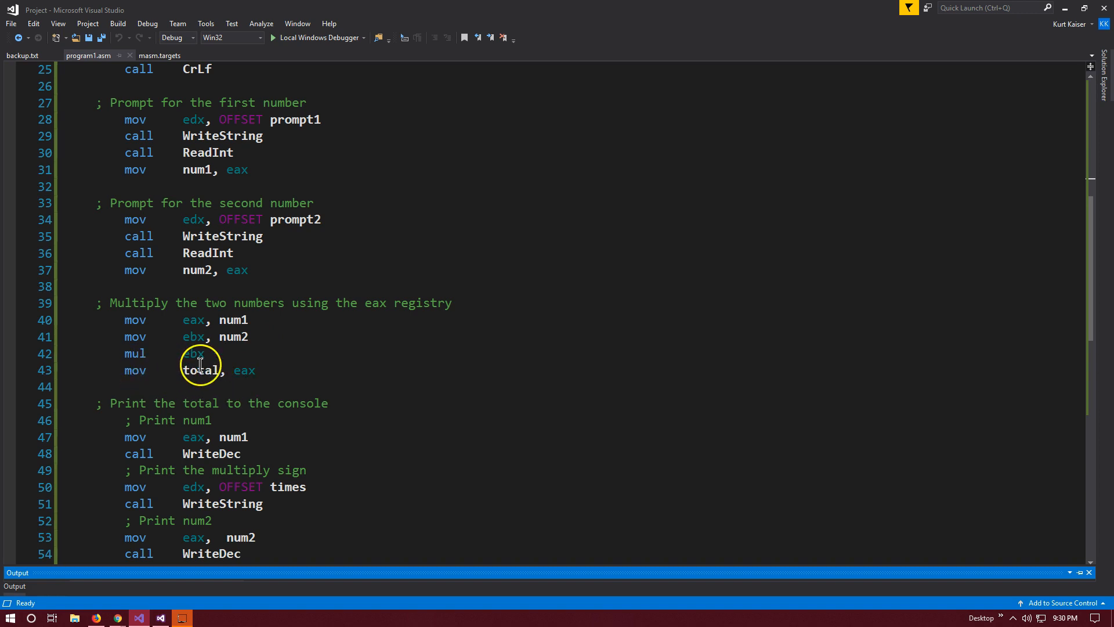
scroll("down", 3)
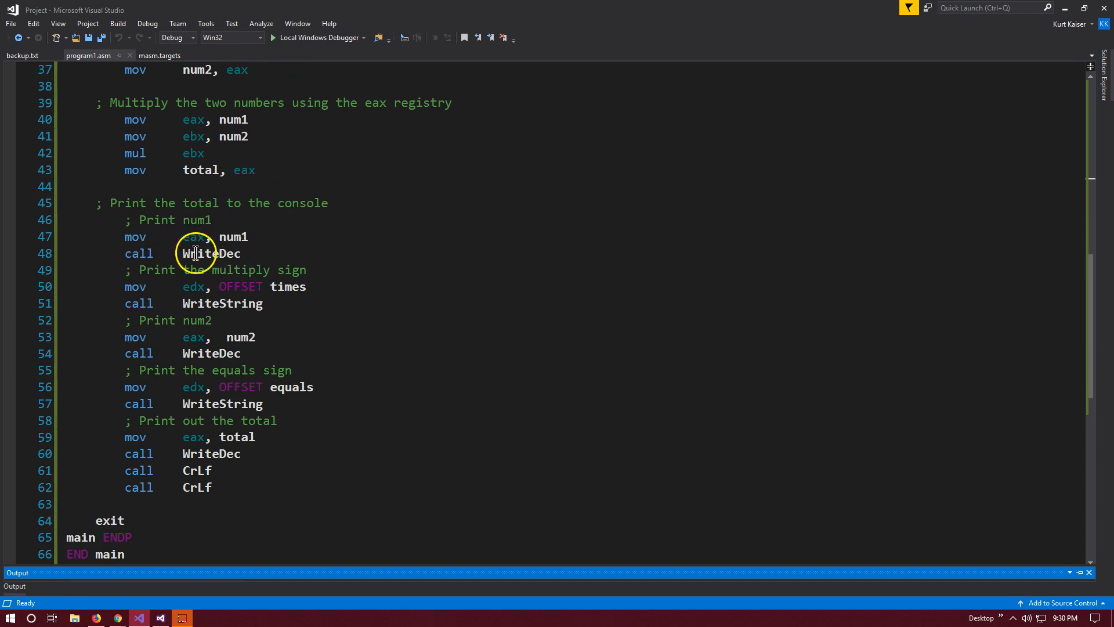
mouse_move(220, 255)
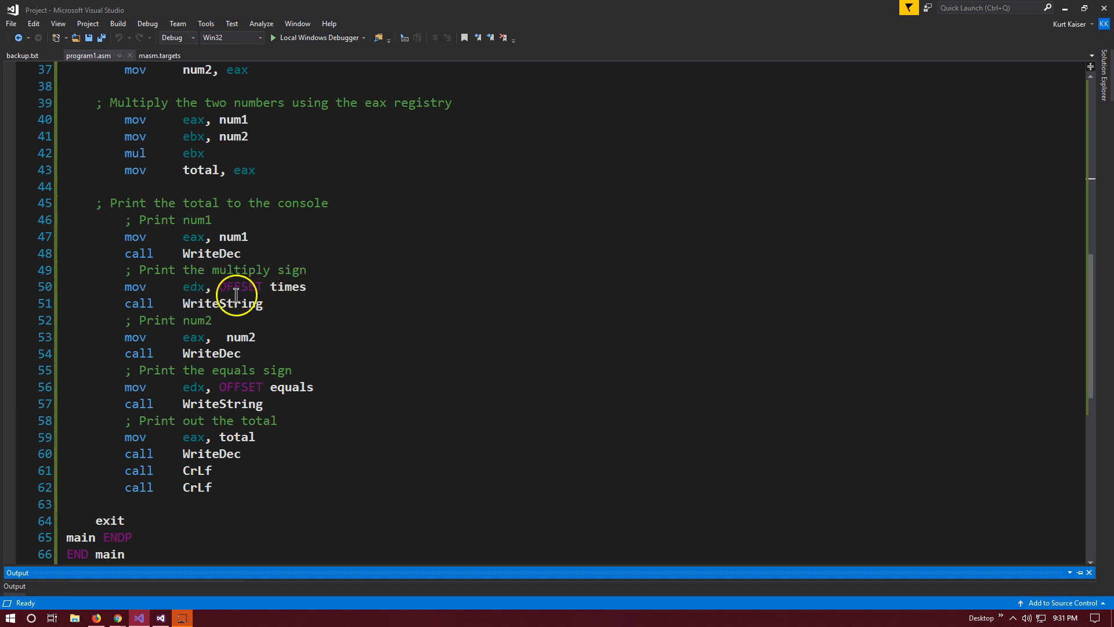
scroll("up", 3)
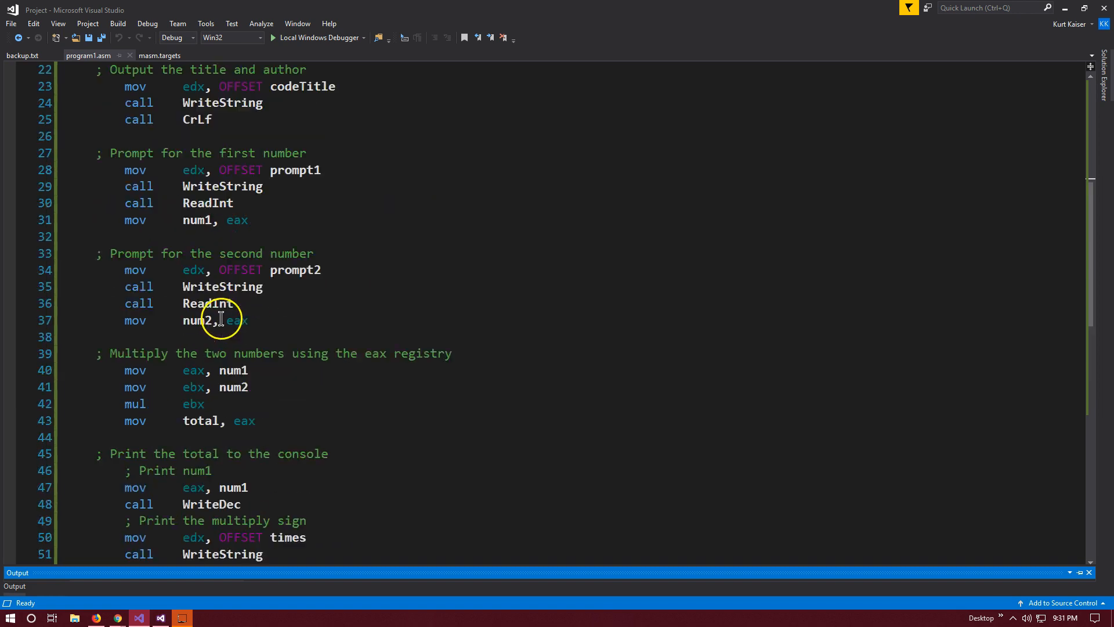
scroll("up", 3)
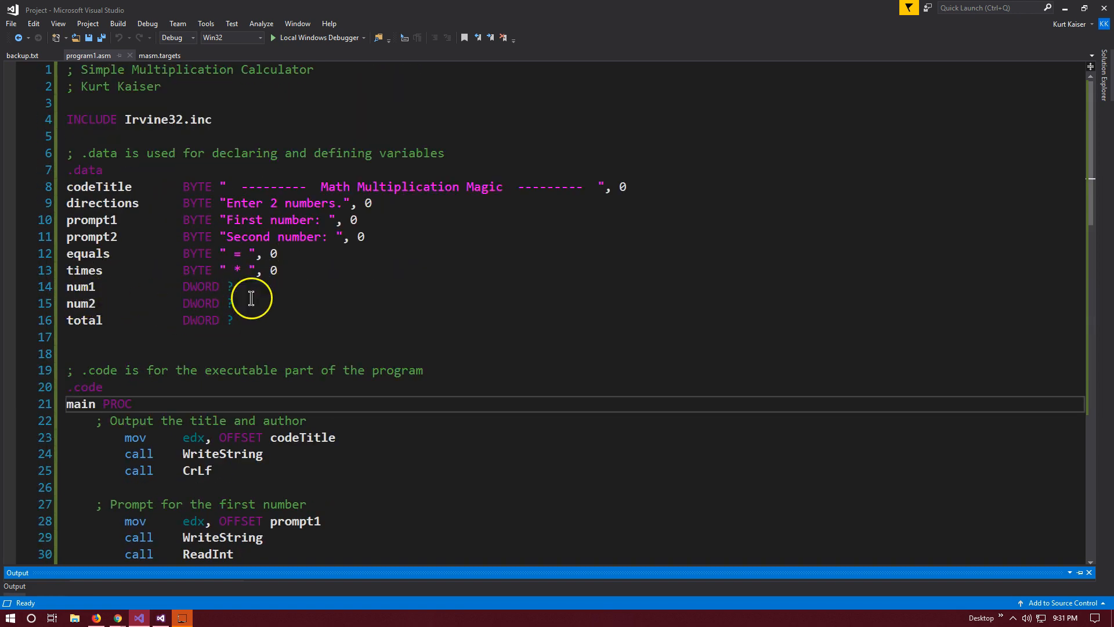
scroll("down", 3)
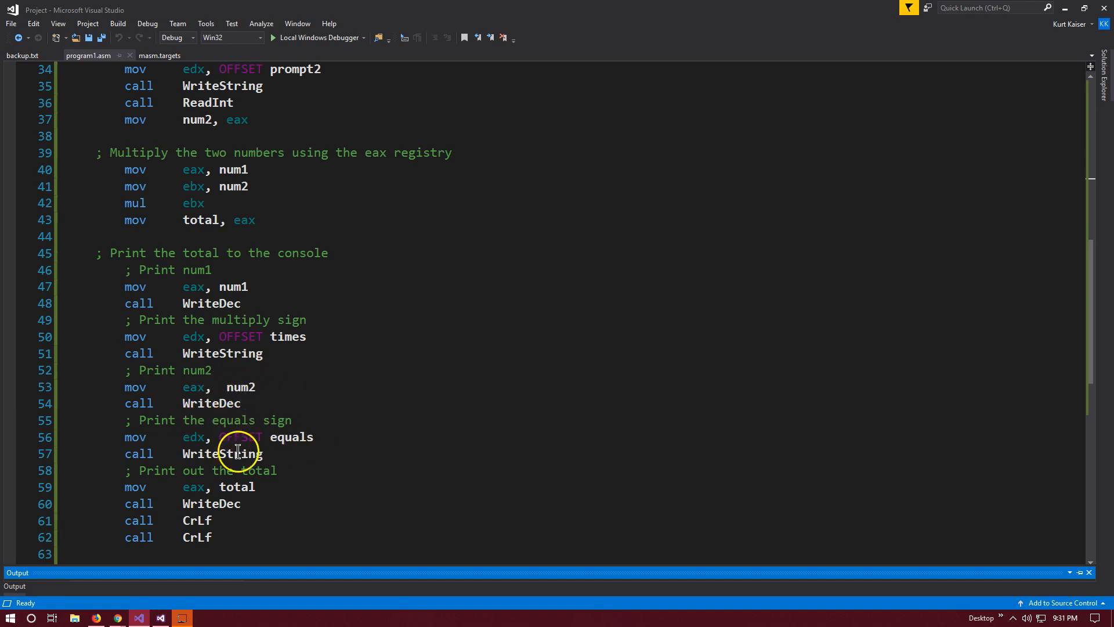
mouse_move(242, 478)
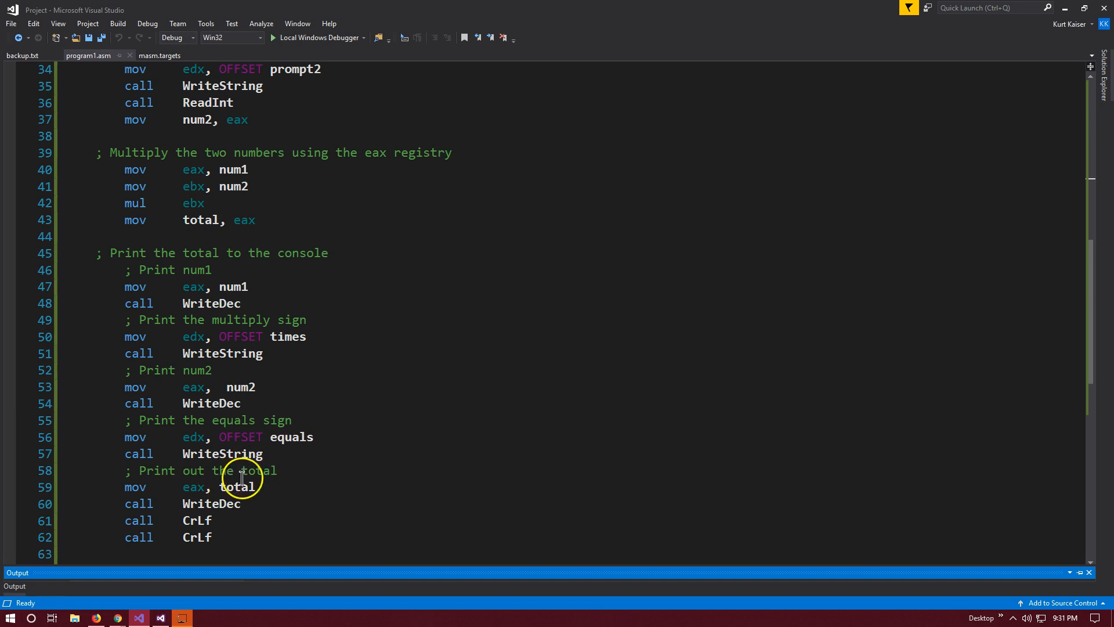
mouse_move(232, 453)
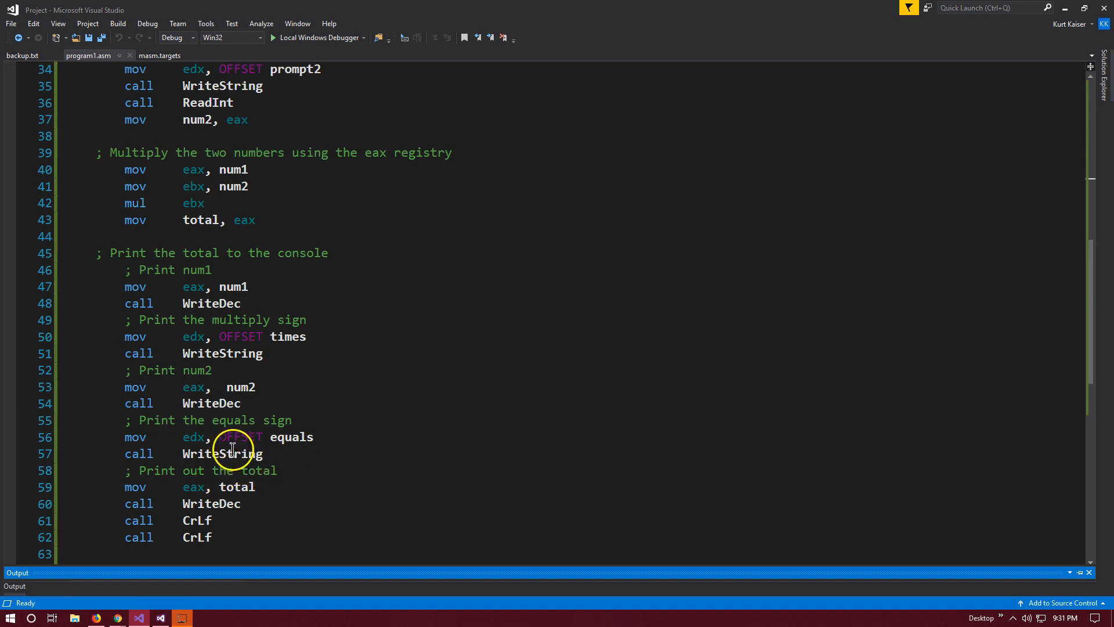
mouse_move(187, 386)
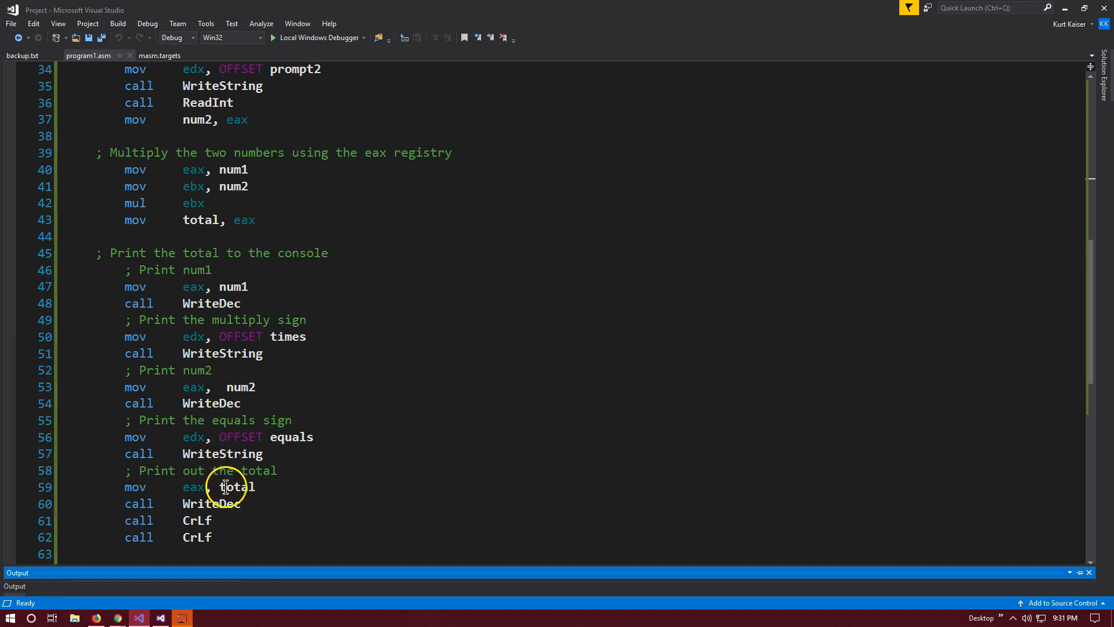
scroll("down", 3)
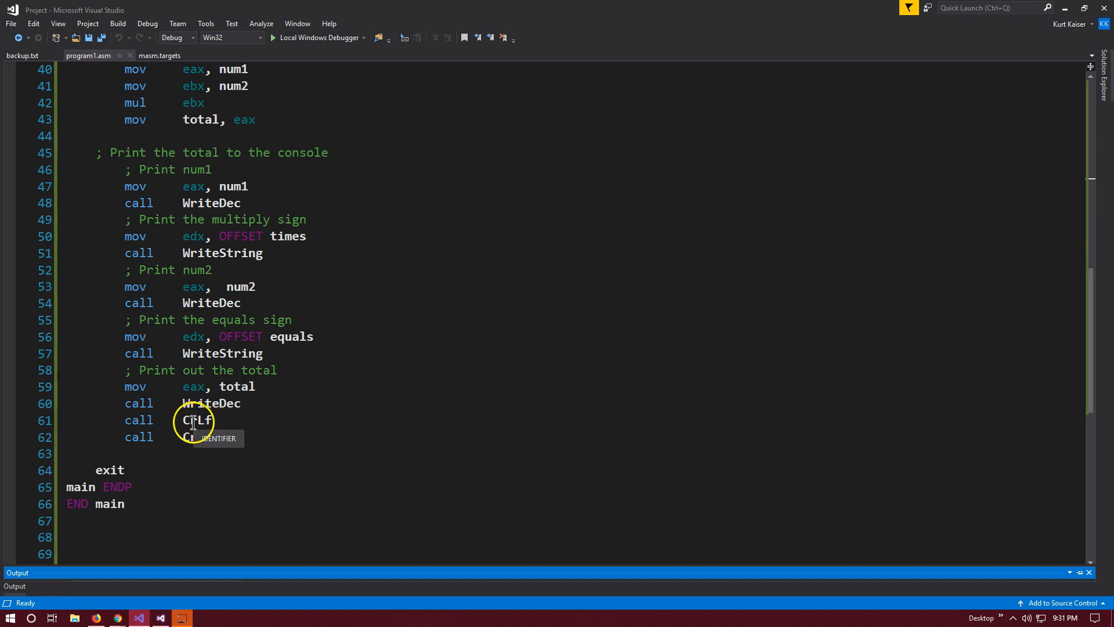
scroll("up", 3)
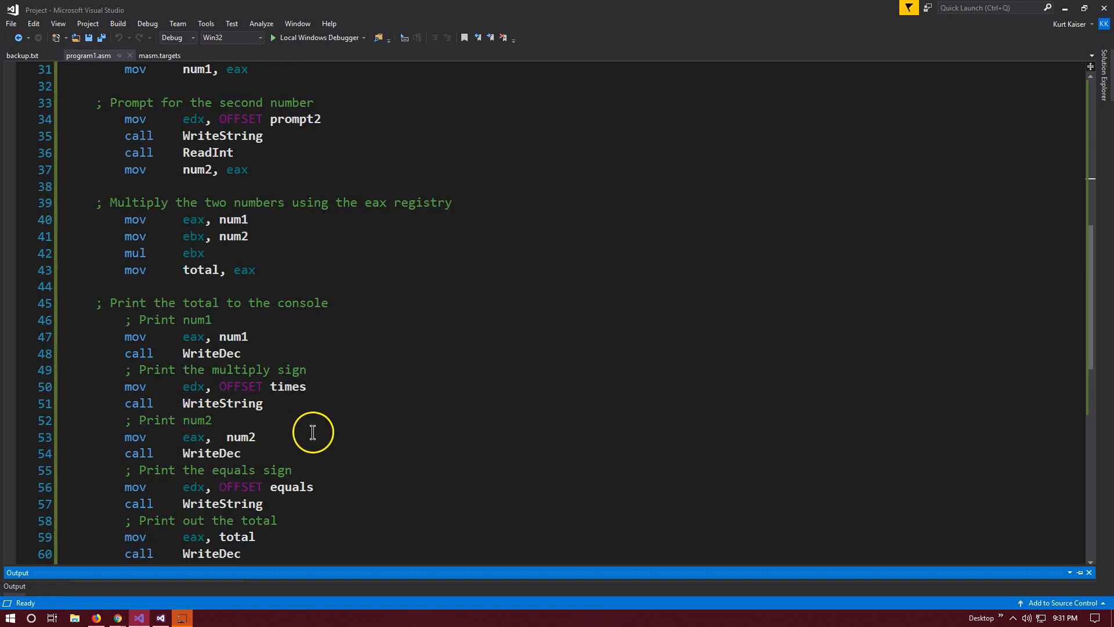
scroll("up", 3)
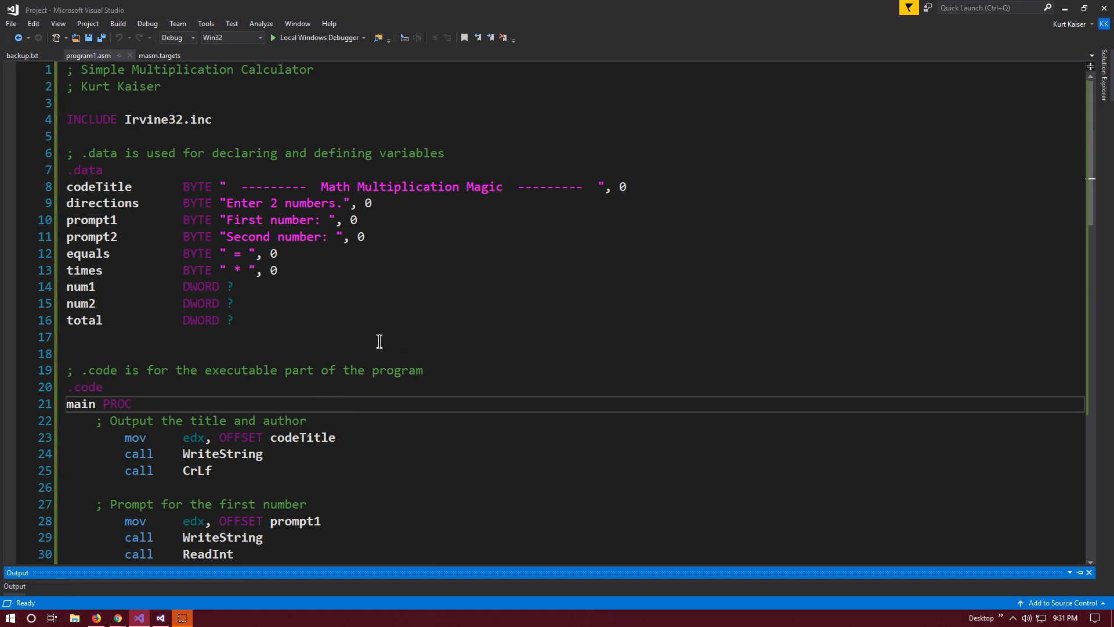
Launch the calculator with Local Windows Debugger and enter 9 and 8 to print 9 * 8 = 72.
left_click(295, 37)
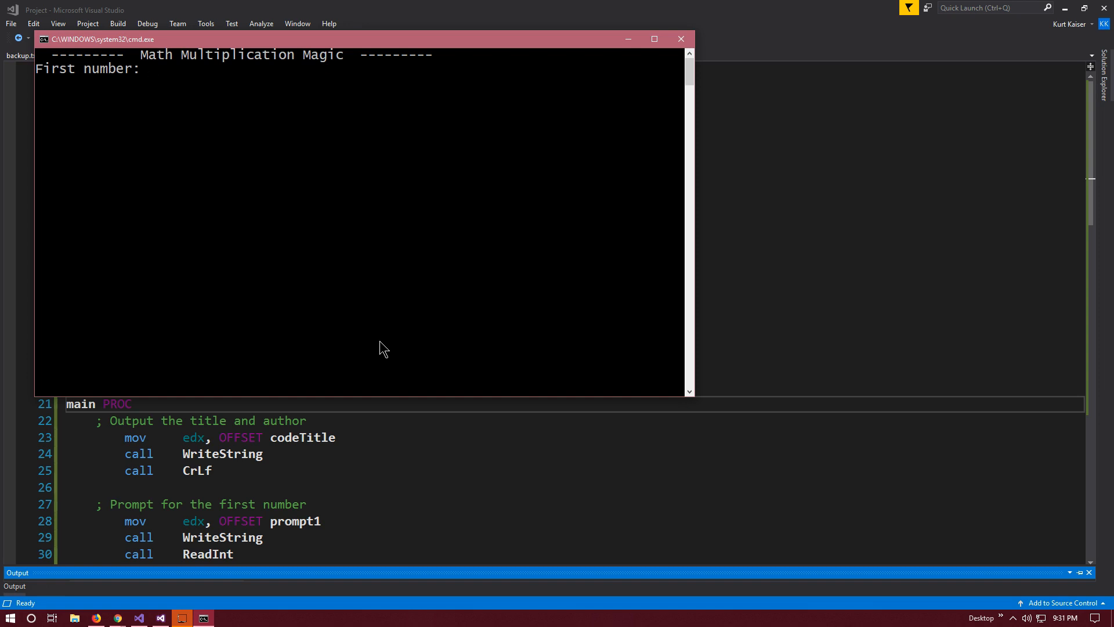
type("9")
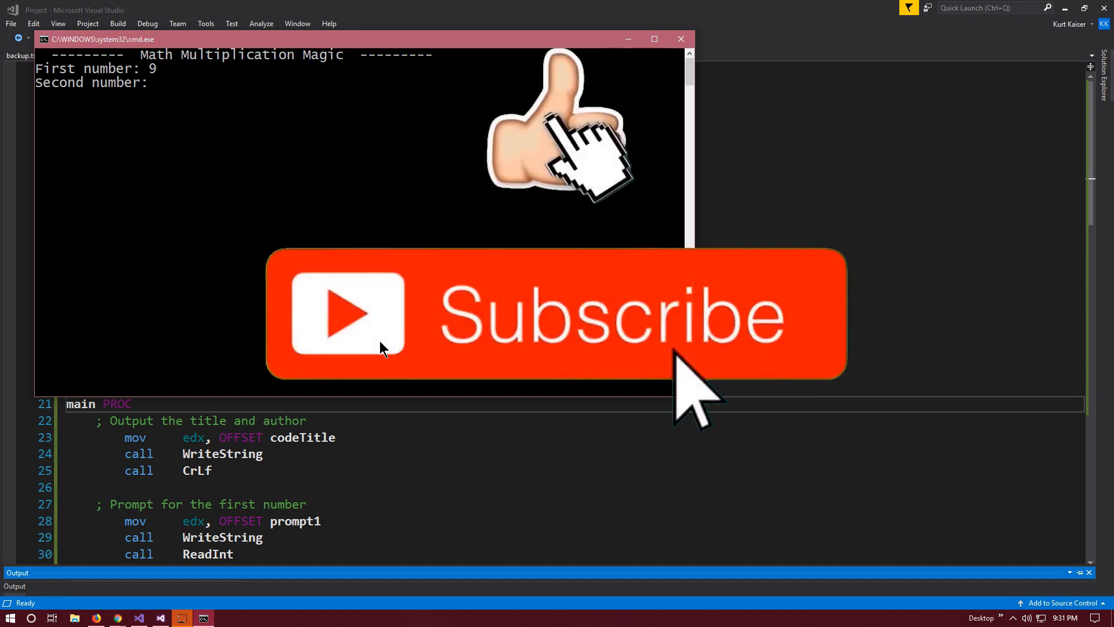
type("8")
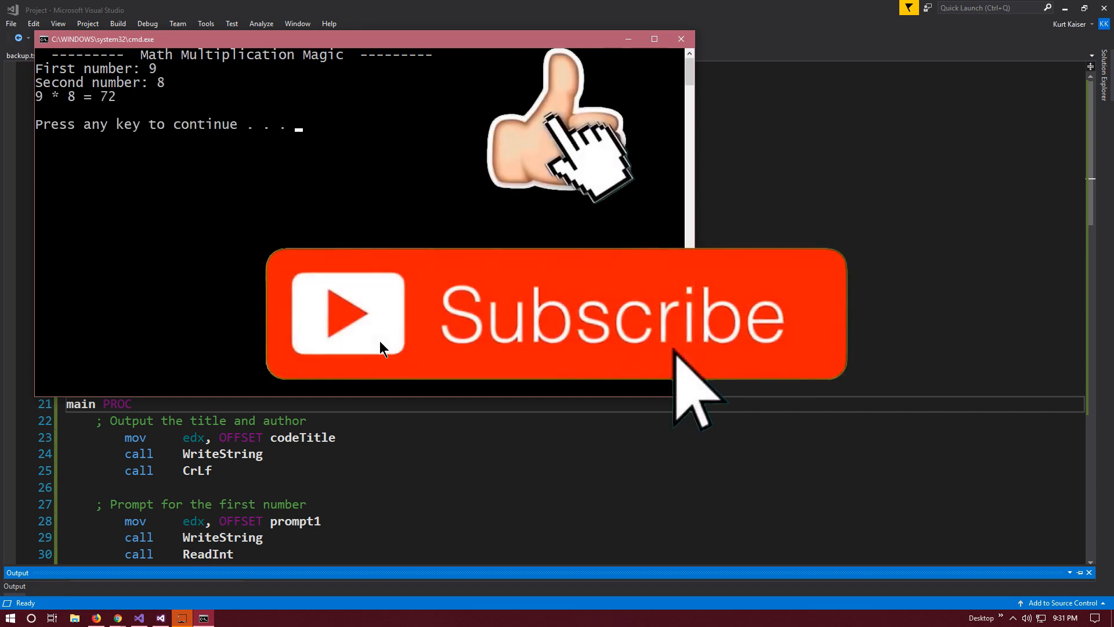